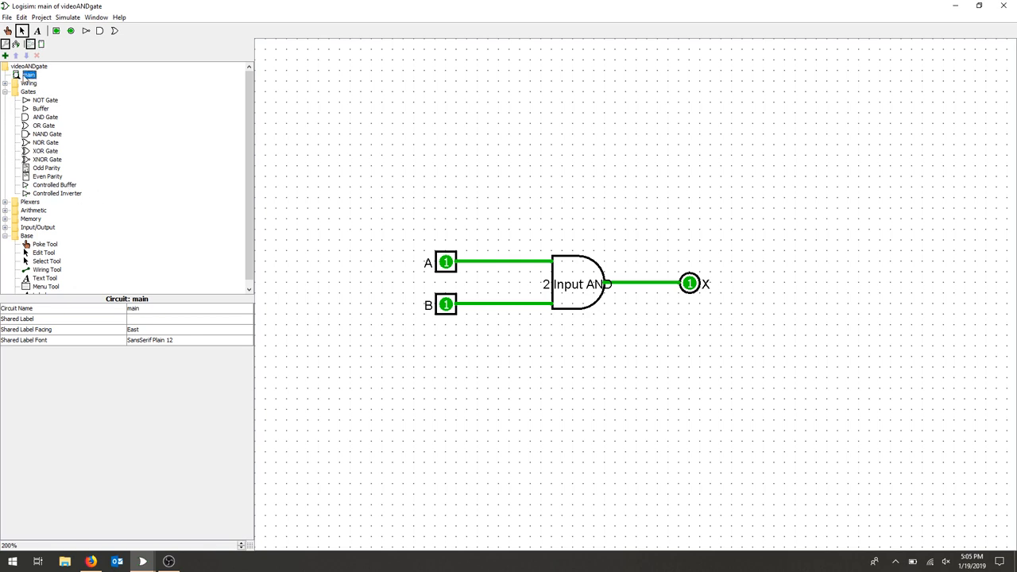
# - Add a circuit named 7400 to the project and open it for editing
pyautogui.click(6, 91)
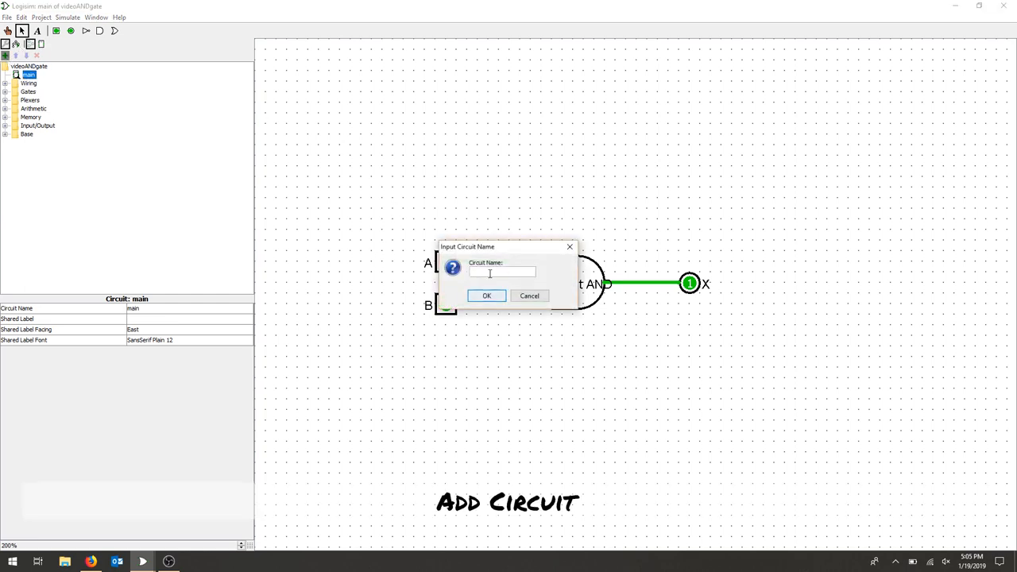
pyautogui.write('7400')
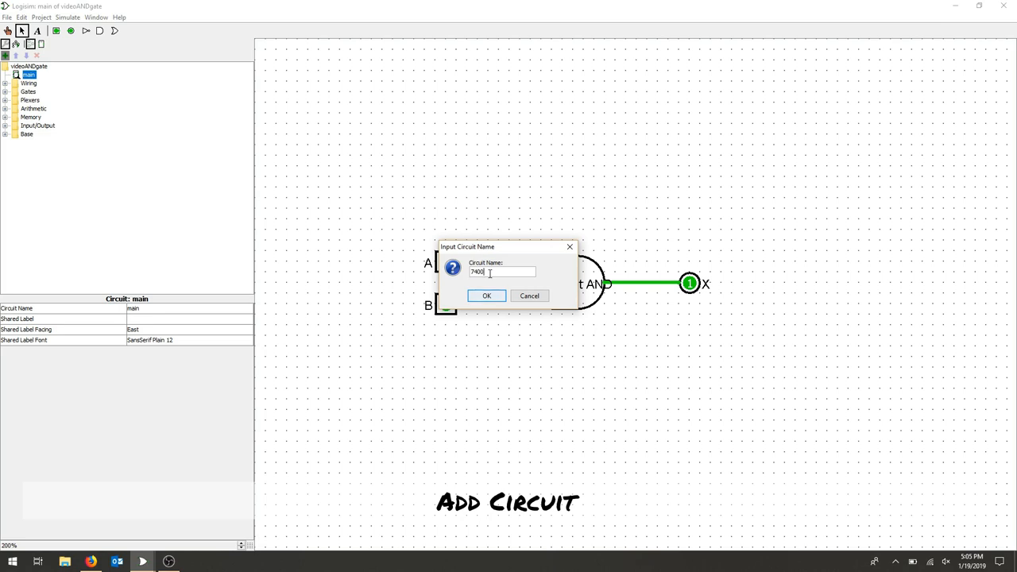
pyautogui.click(487, 296)
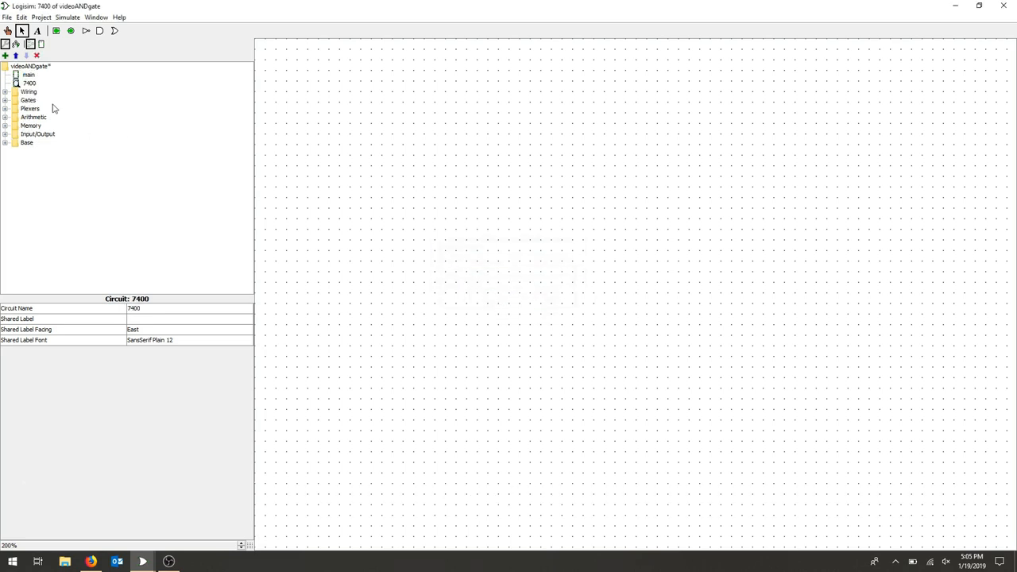
pyautogui.doubleClick(28, 75)
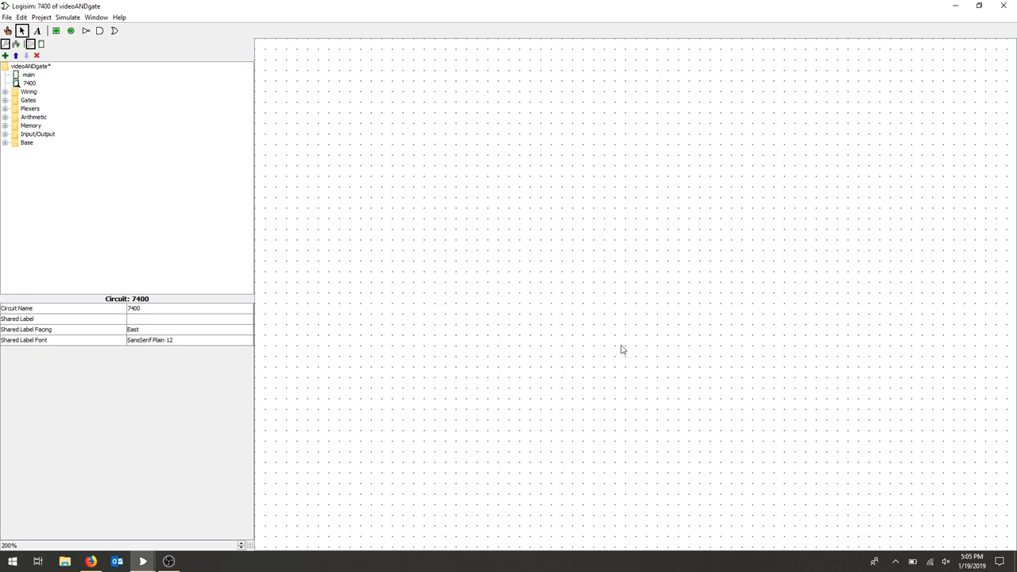
# - Switch to the r0the/logi7400 GitHub page, browse its files, and show download options
pyautogui.click(42, 16)
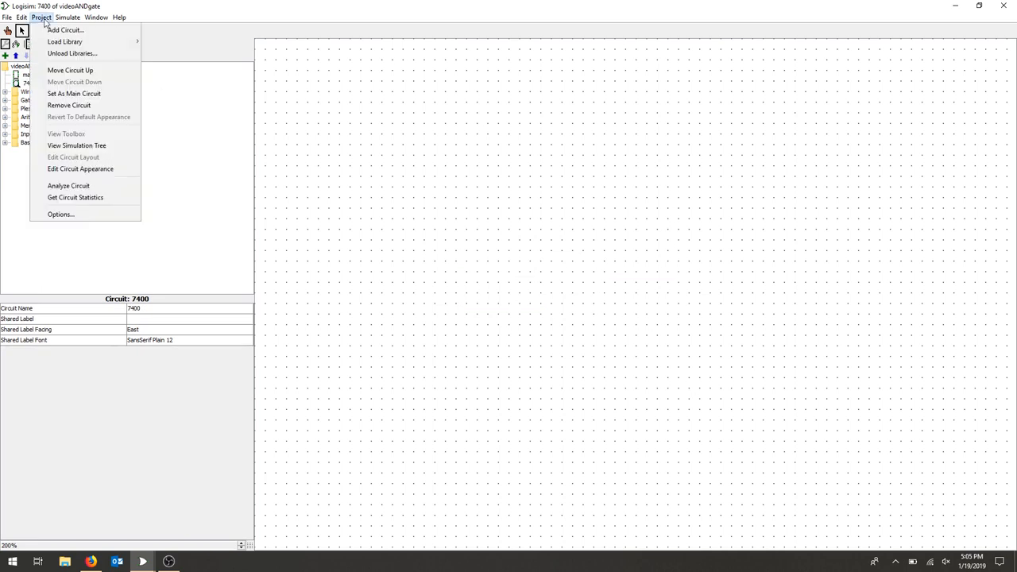
pyautogui.moveTo(65, 30)
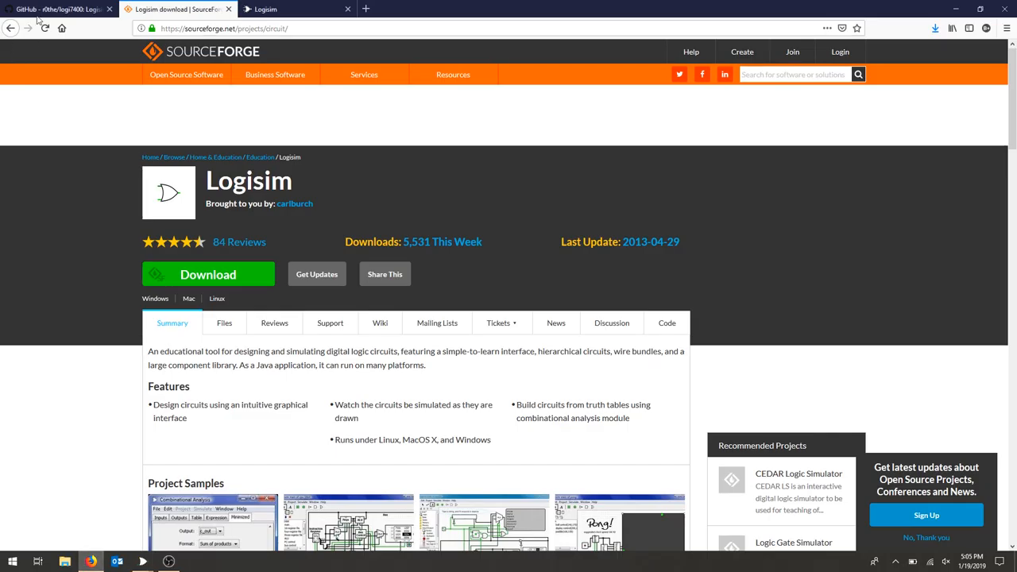
pyautogui.click(56, 9)
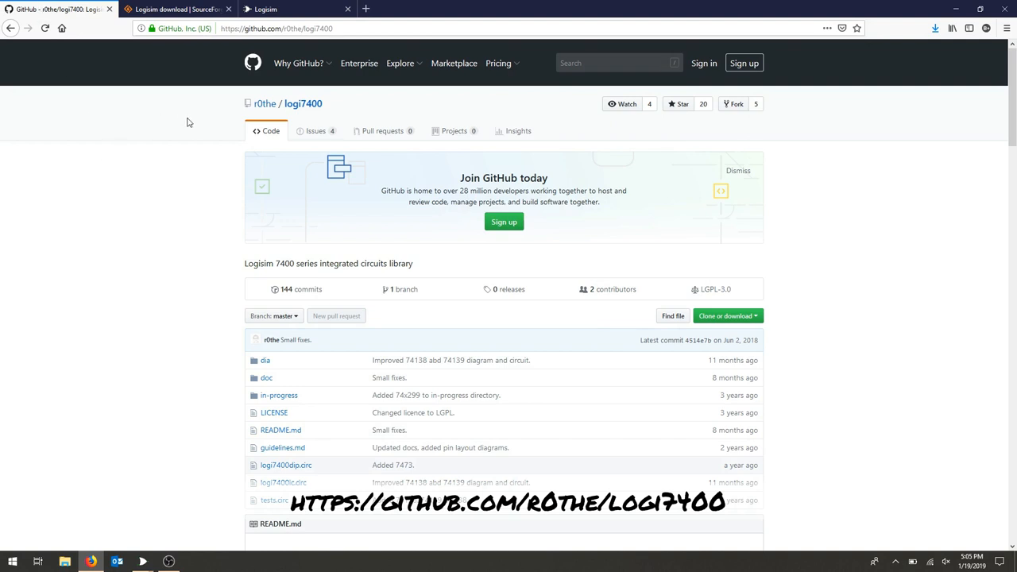
pyautogui.moveTo(326, 111)
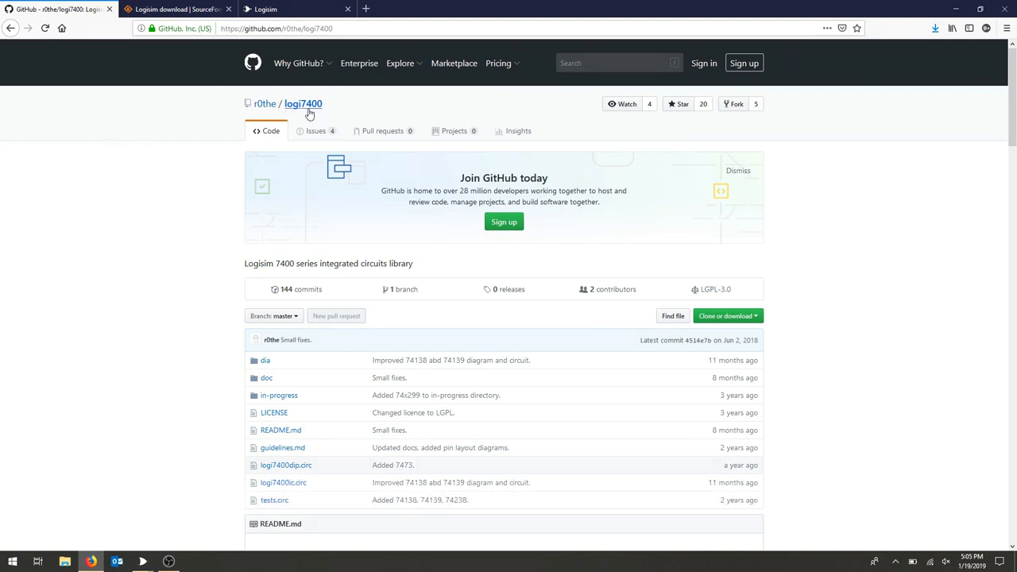
pyautogui.moveTo(901, 359)
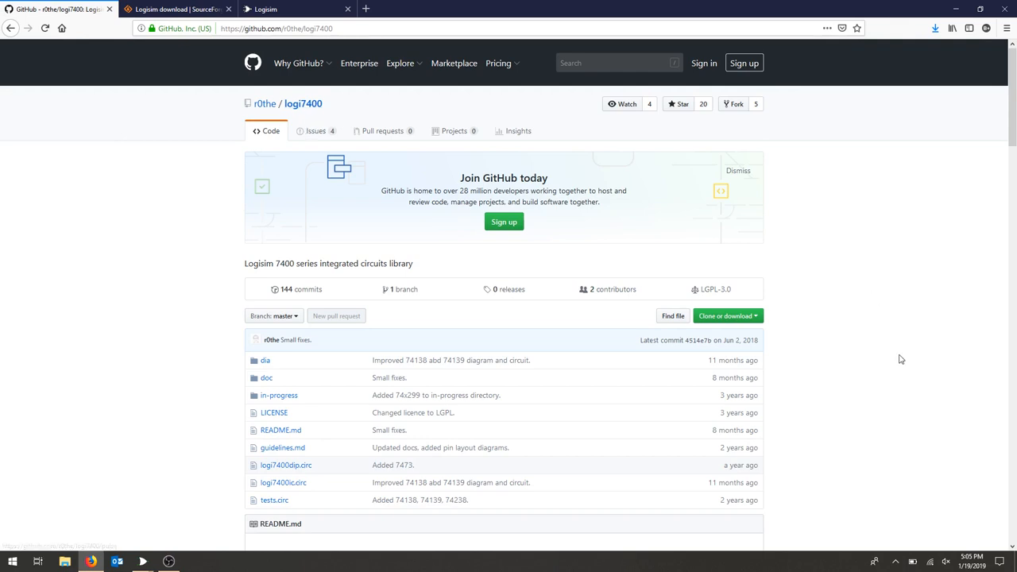
pyautogui.scroll(-3)
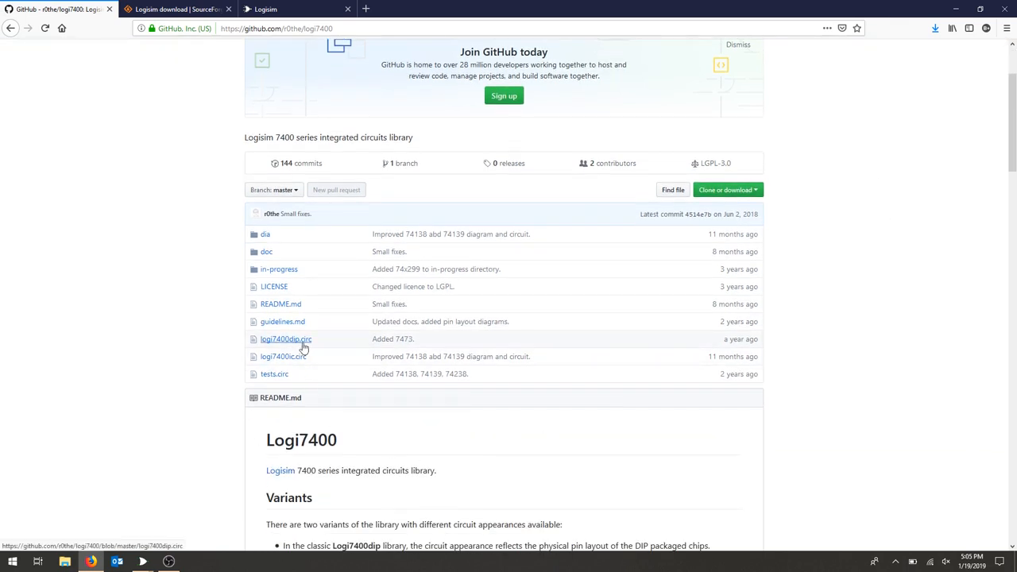
pyautogui.scroll(-3)
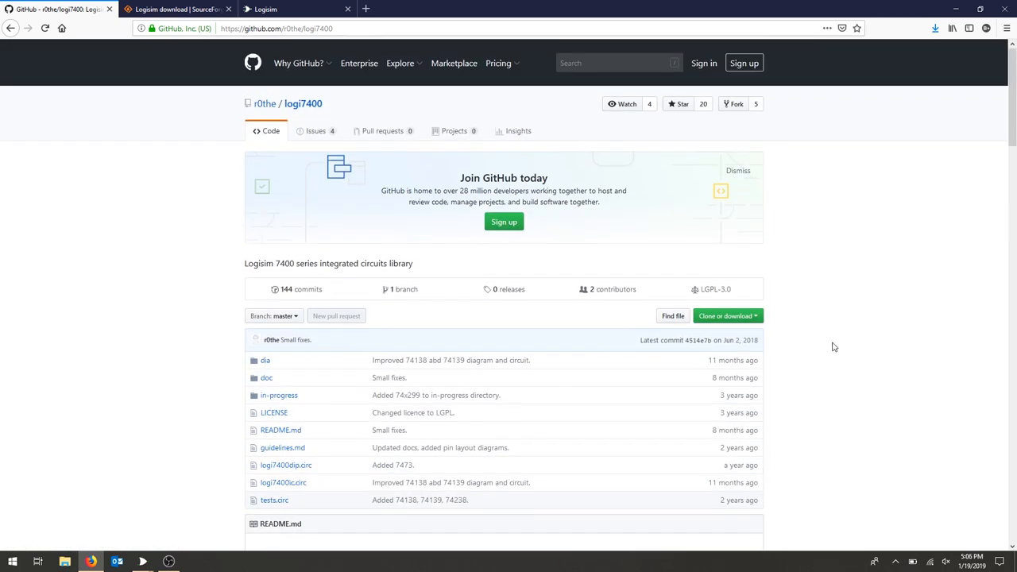
pyautogui.click(724, 315)
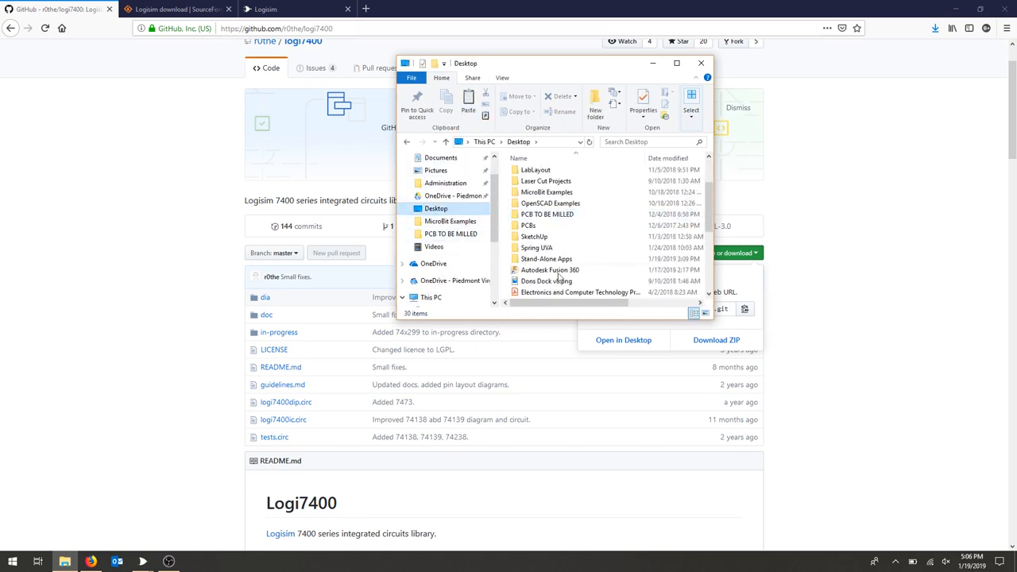
# - Open Stand-Alone Apps, then logi7400-master, and select logi7400ic.circ
pyautogui.doubleClick(546, 258)
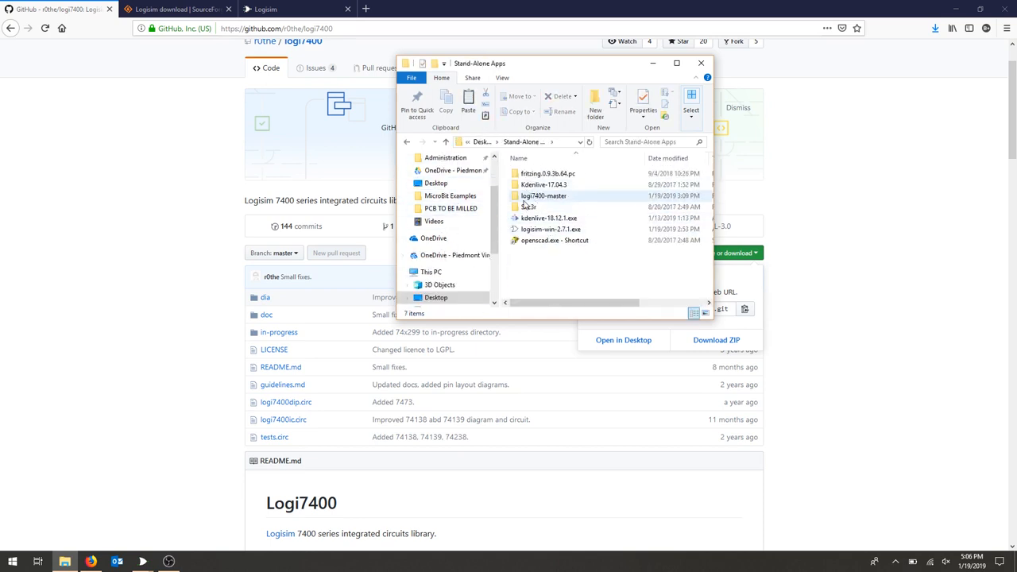
pyautogui.click(542, 196)
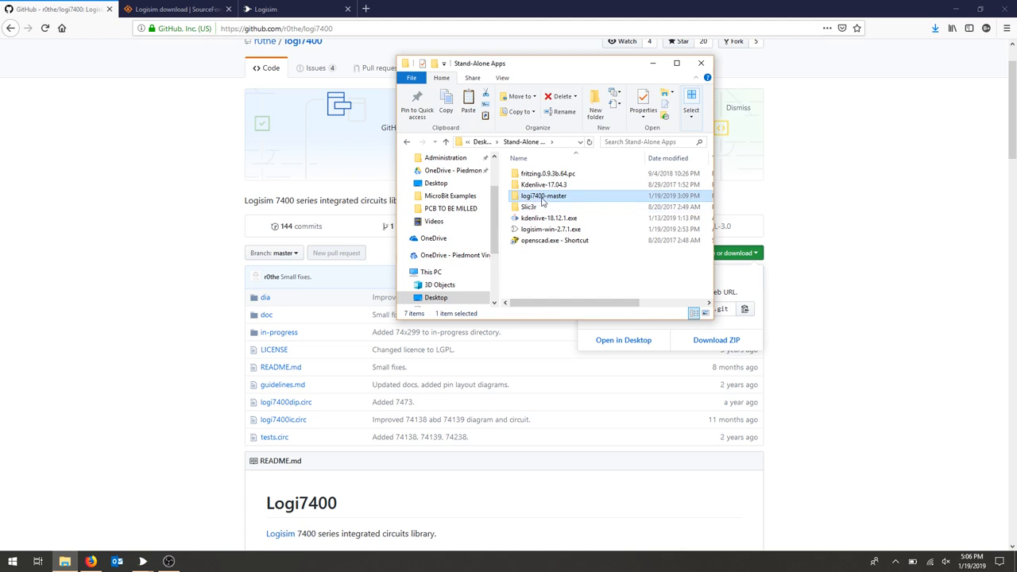
pyautogui.doubleClick(543, 195)
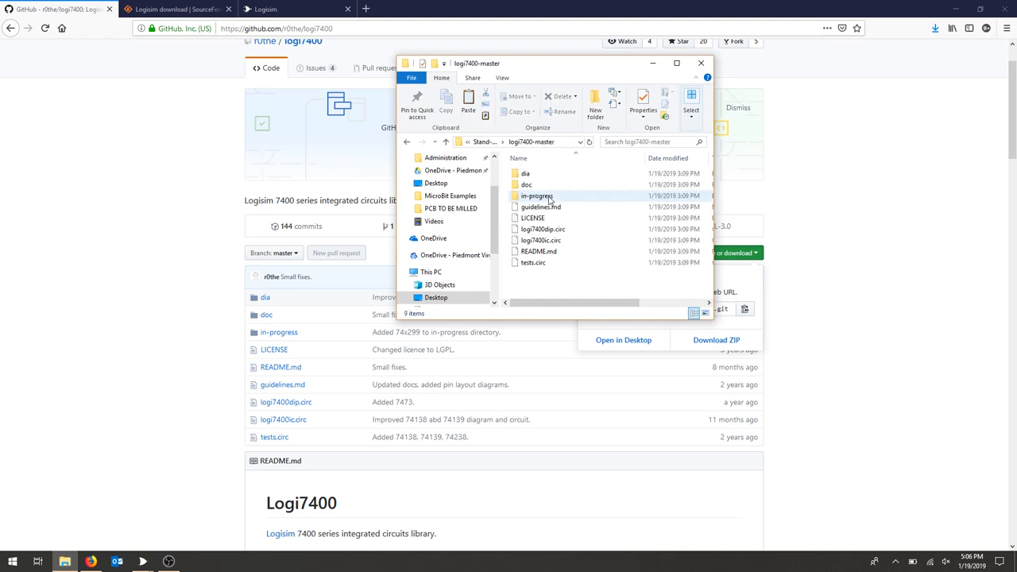
pyautogui.click(543, 229)
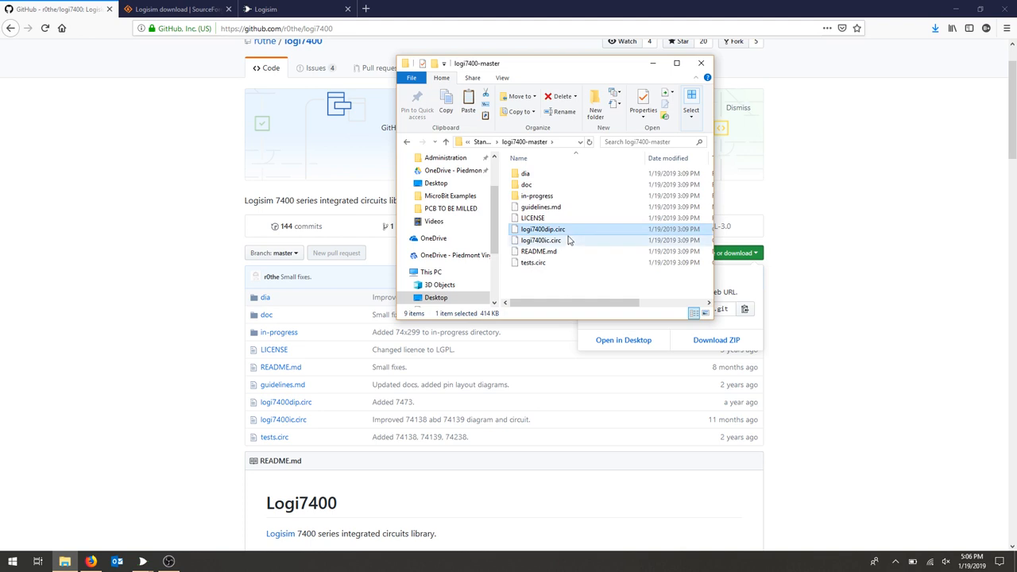
pyautogui.click(541, 240)
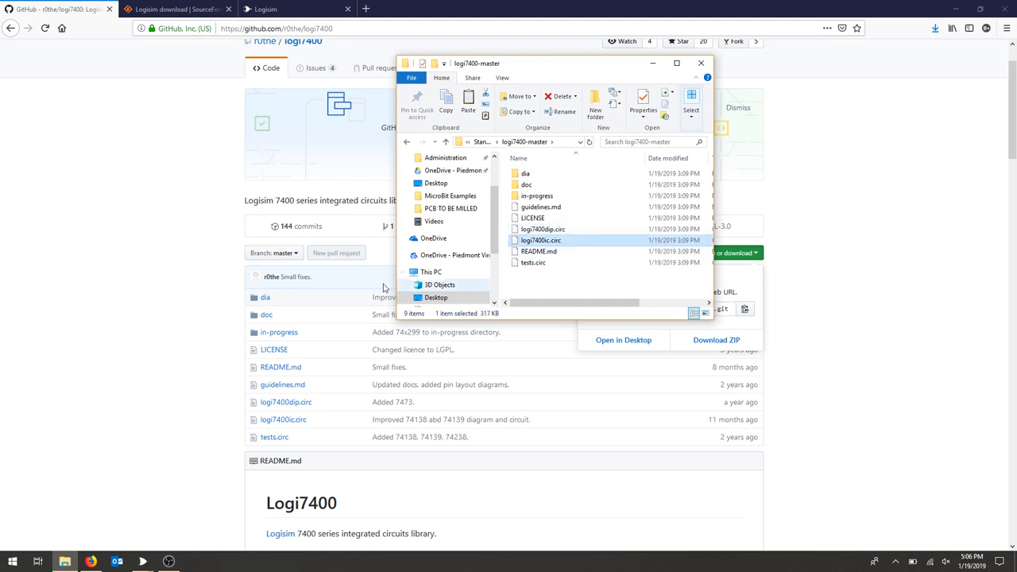
pyautogui.moveTo(198, 565)
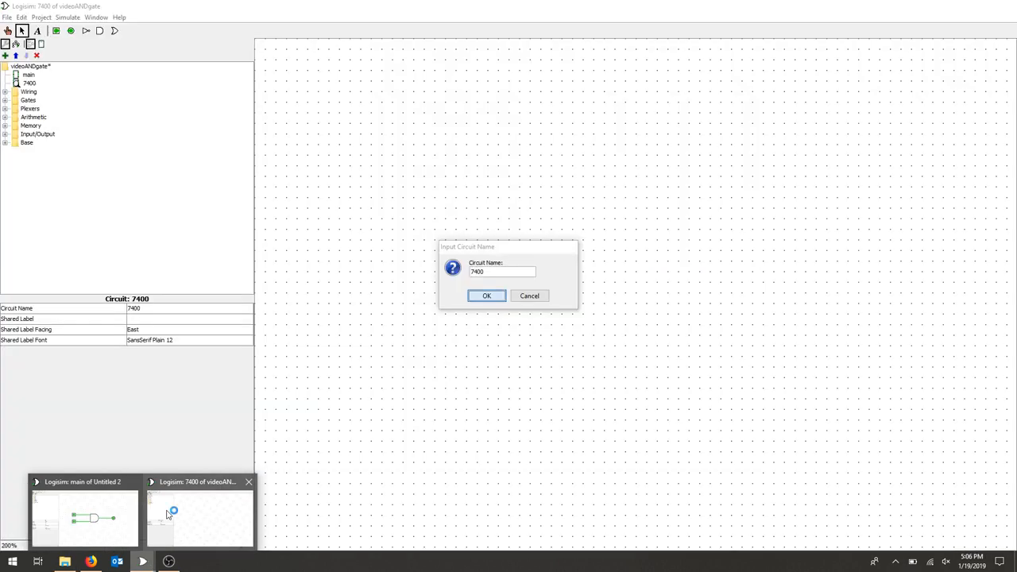
# - Load the logi7400ic.circ library and select IC_7408 to place
pyautogui.click(486, 296)
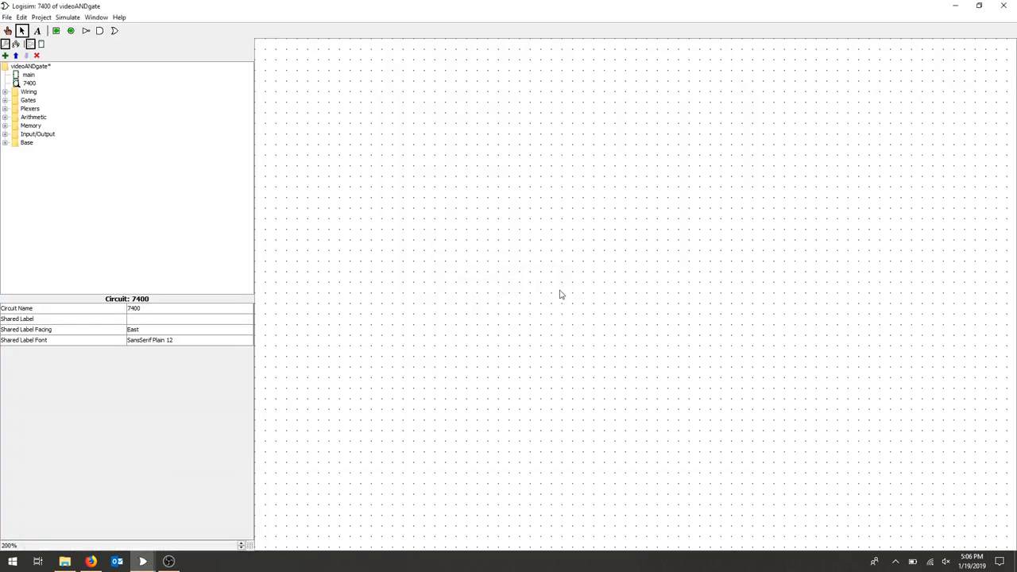
pyautogui.click(41, 17)
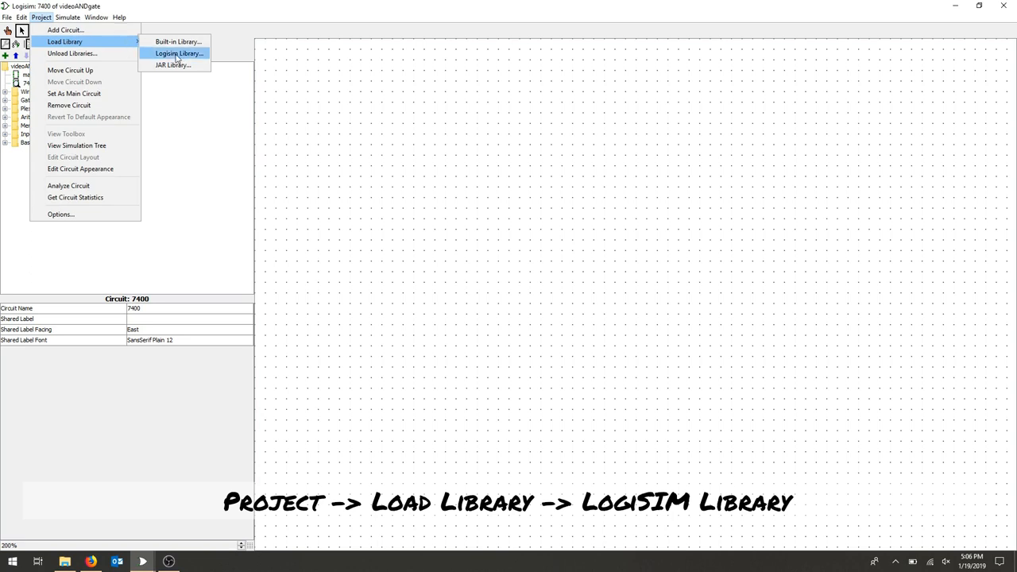
pyautogui.click(178, 53)
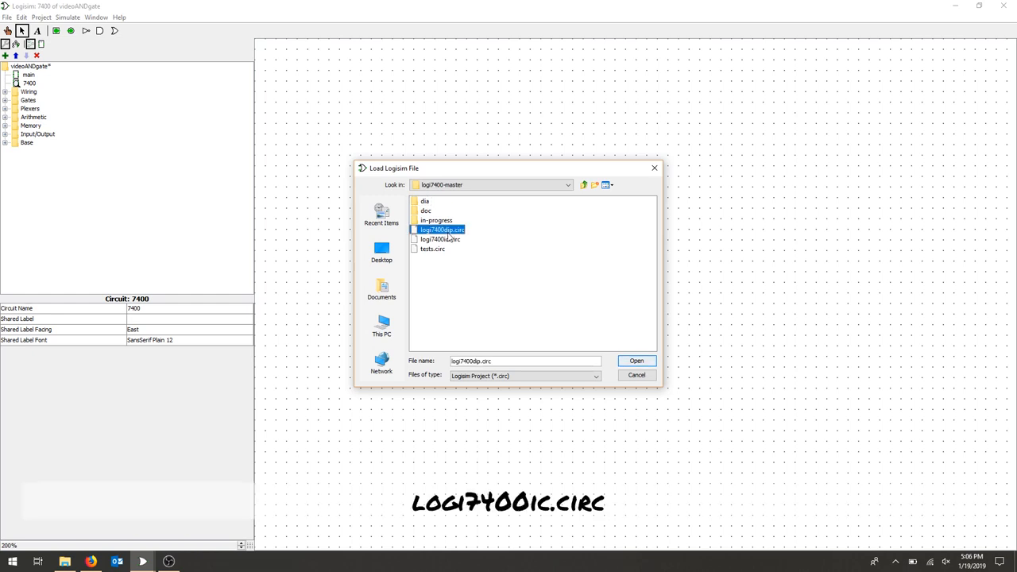
pyautogui.click(438, 240)
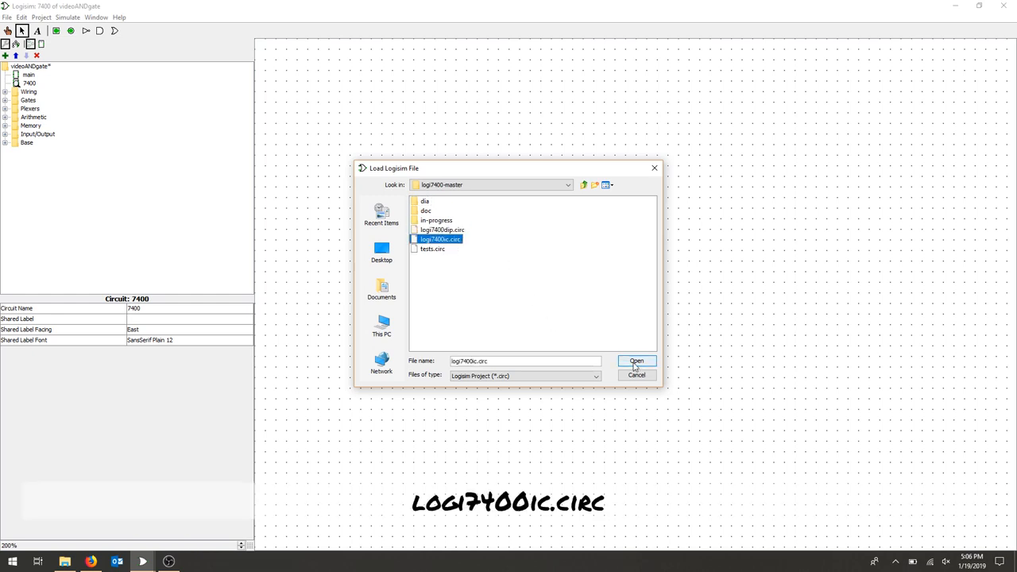
pyautogui.click(636, 362)
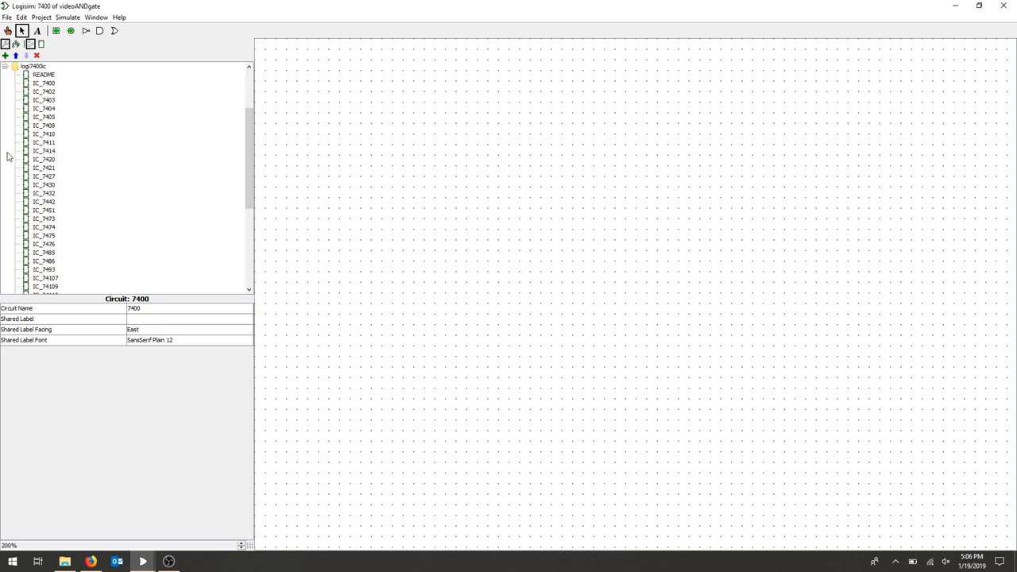
pyautogui.scroll(-3)
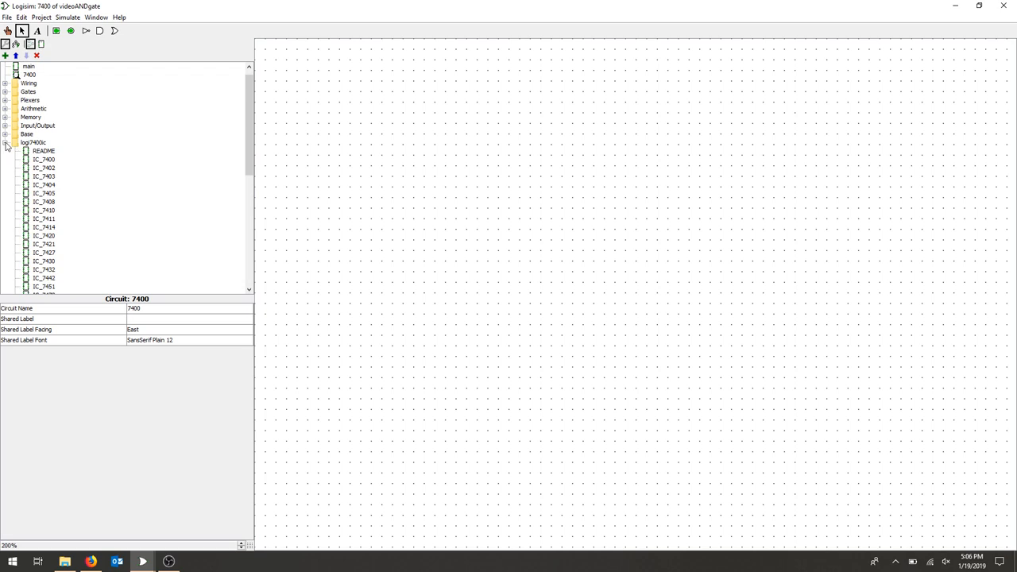
pyautogui.click(43, 201)
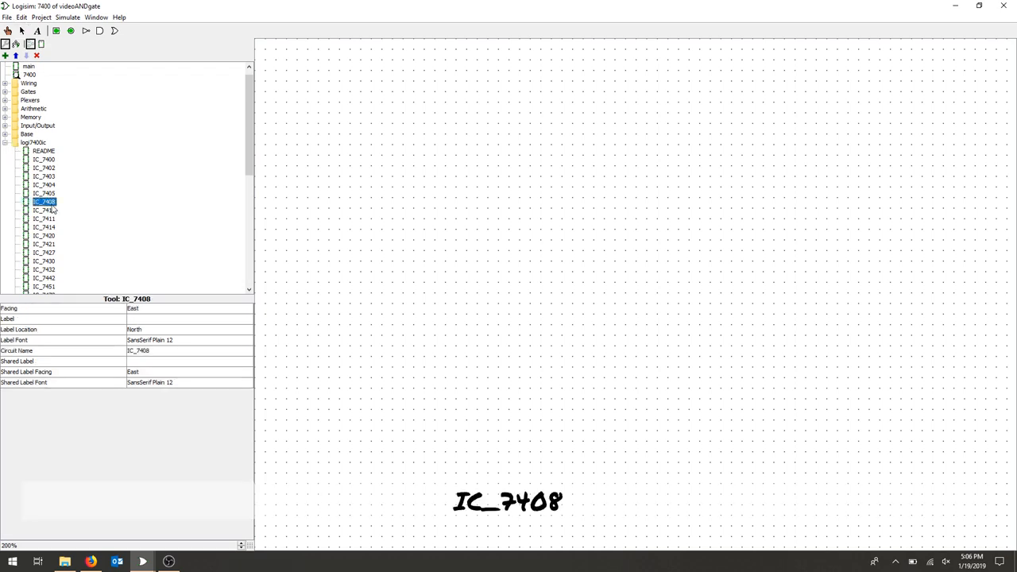
pyautogui.moveTo(44, 202)
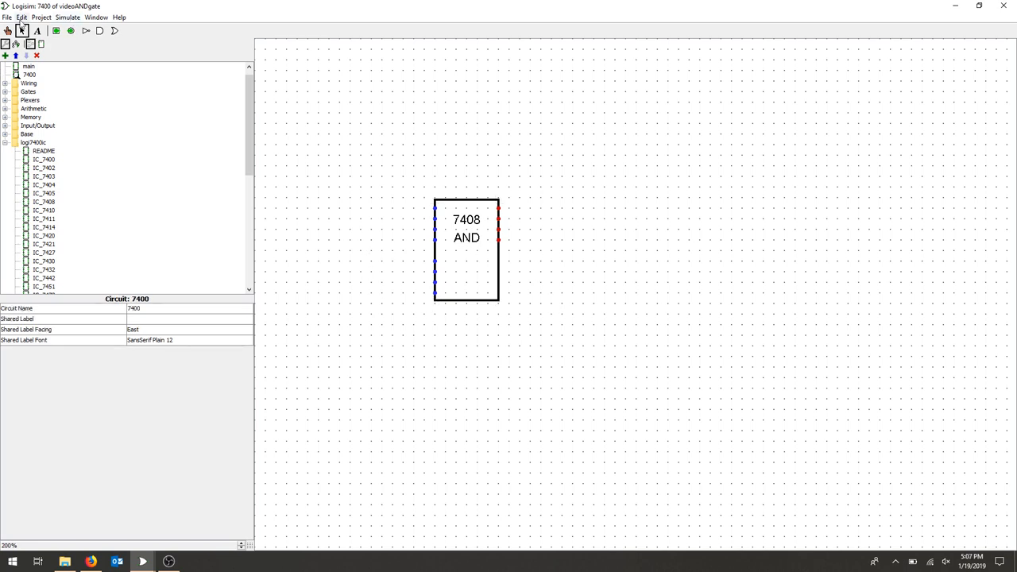
# - Load the logi7400dip.circ library, expand it, and clear the circuit selection
pyautogui.click(42, 17)
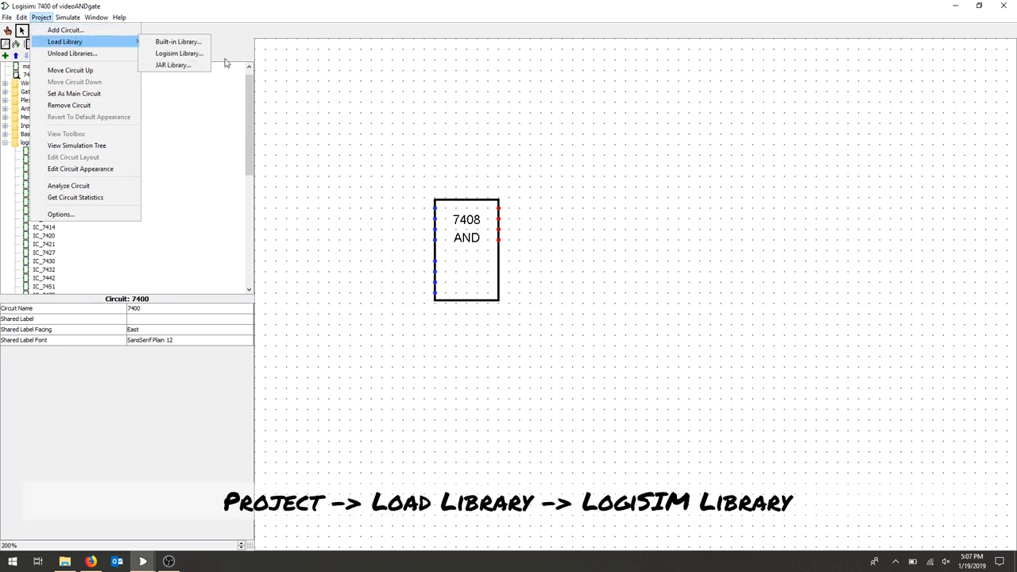
pyautogui.click(178, 53)
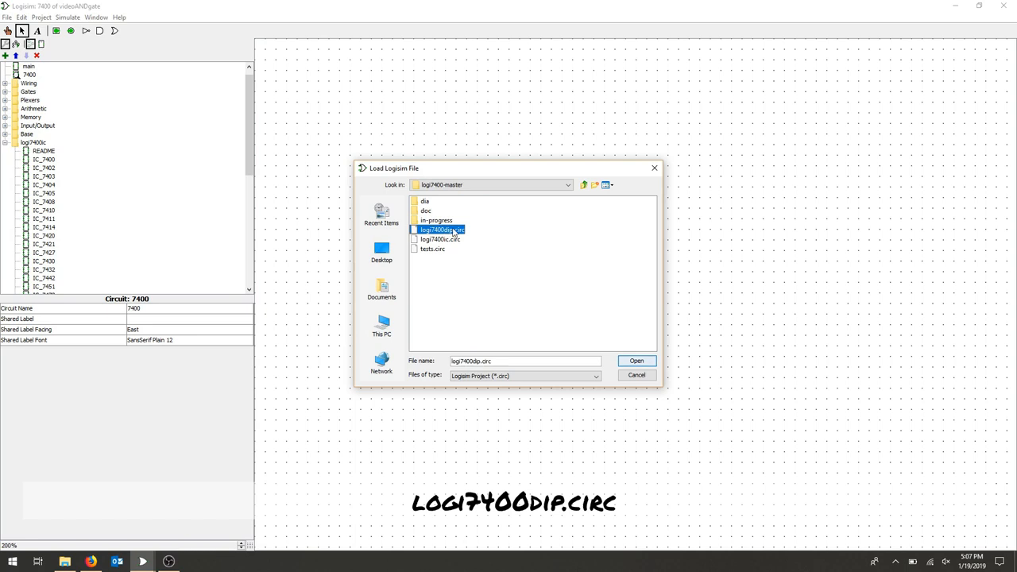
pyautogui.click(637, 360)
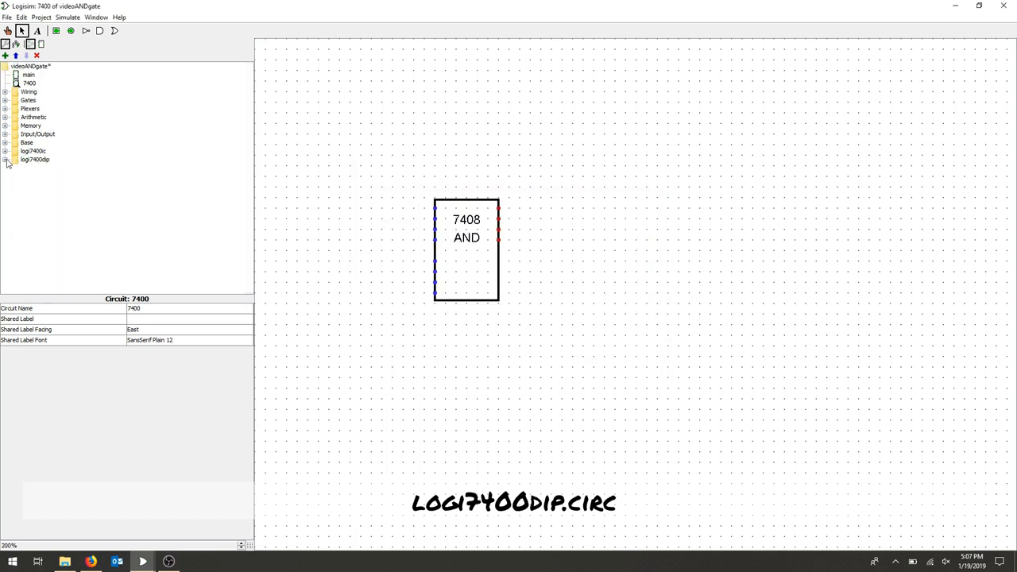
pyautogui.click(6, 159)
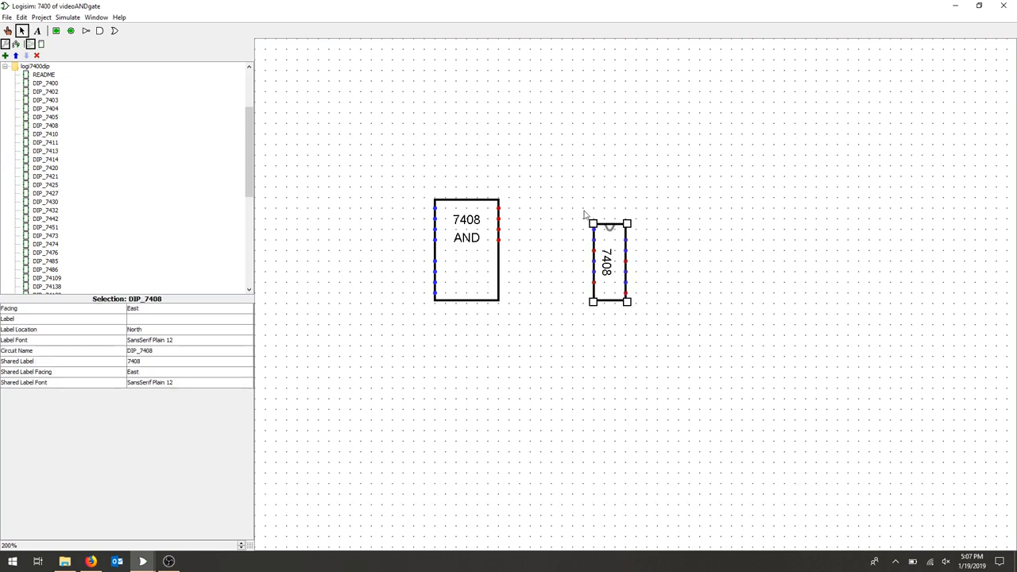
pyautogui.moveTo(622, 316)
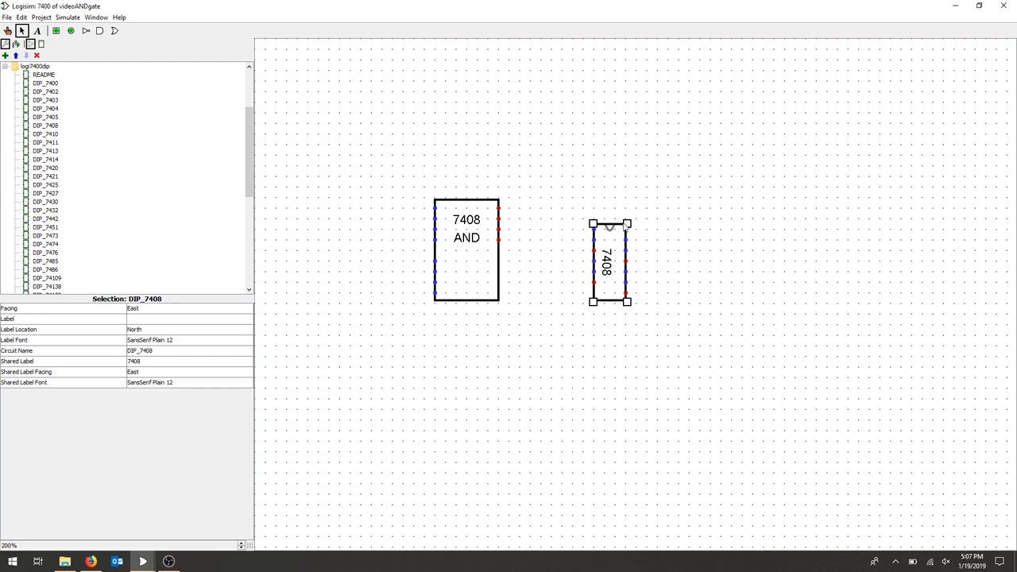
pyautogui.moveTo(381, 173)
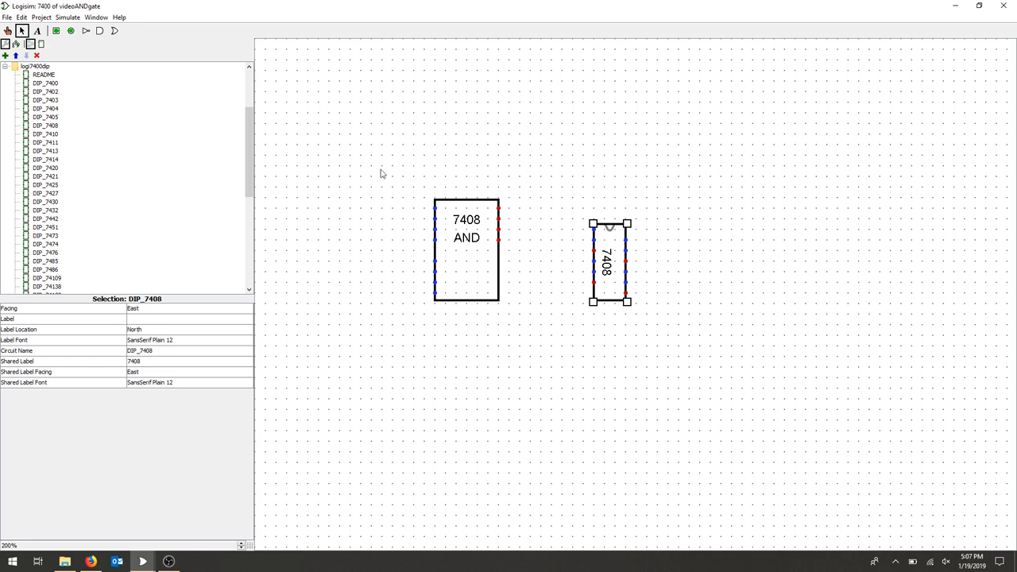
pyautogui.moveTo(478, 286)
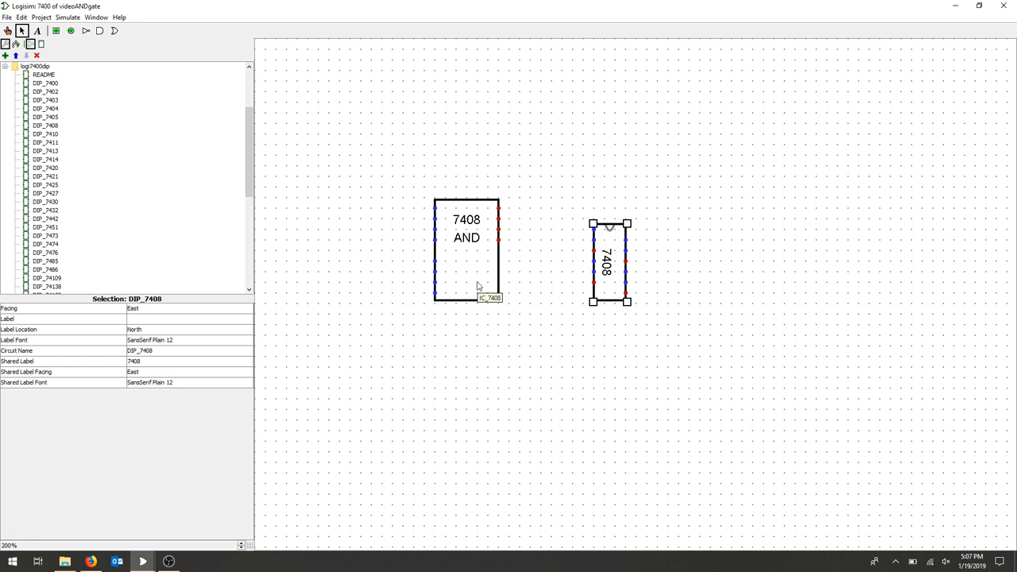
pyautogui.click(466, 250)
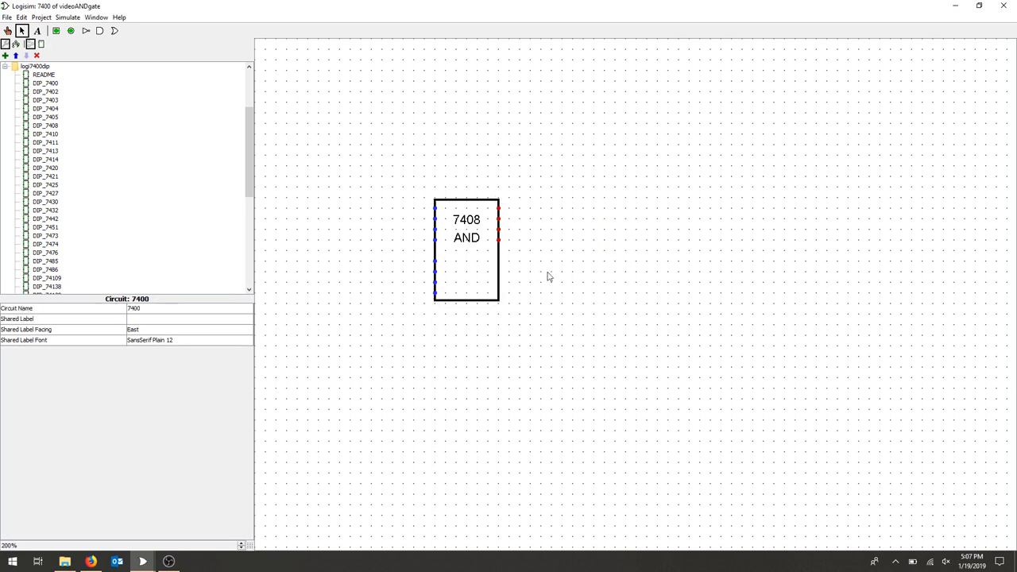
pyautogui.moveTo(564, 254)
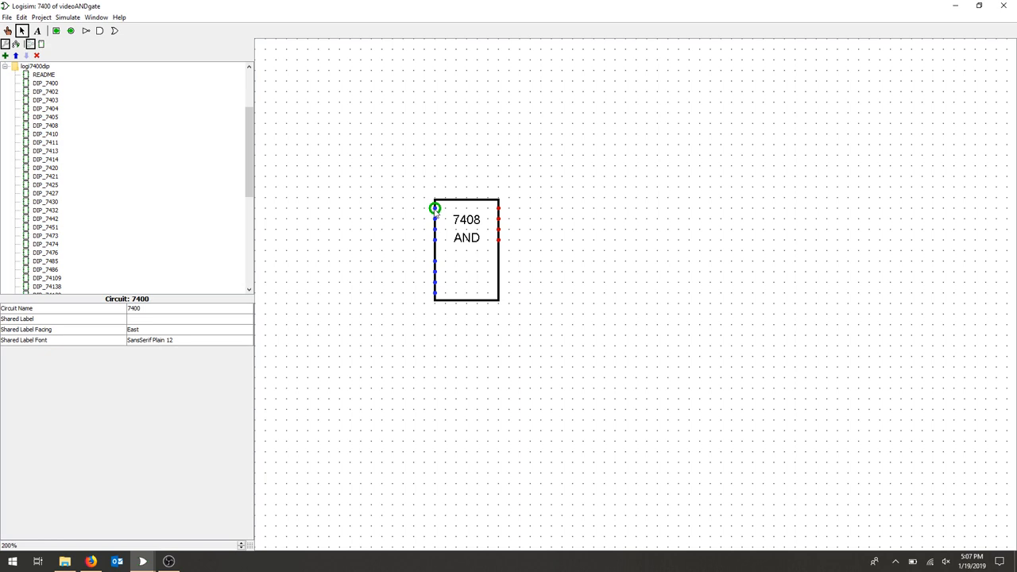
pyautogui.click(466, 250)
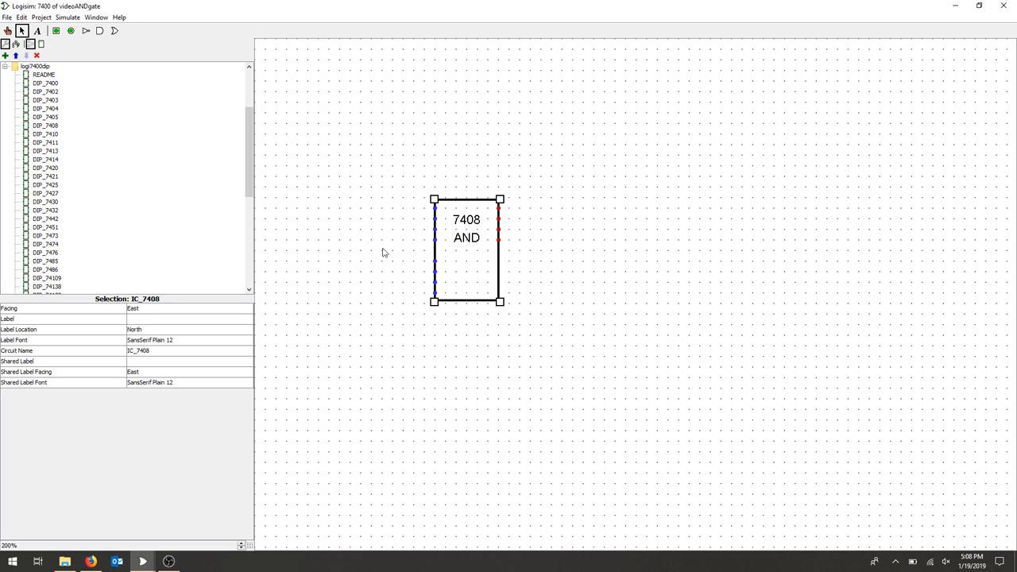
pyautogui.moveTo(452, 218)
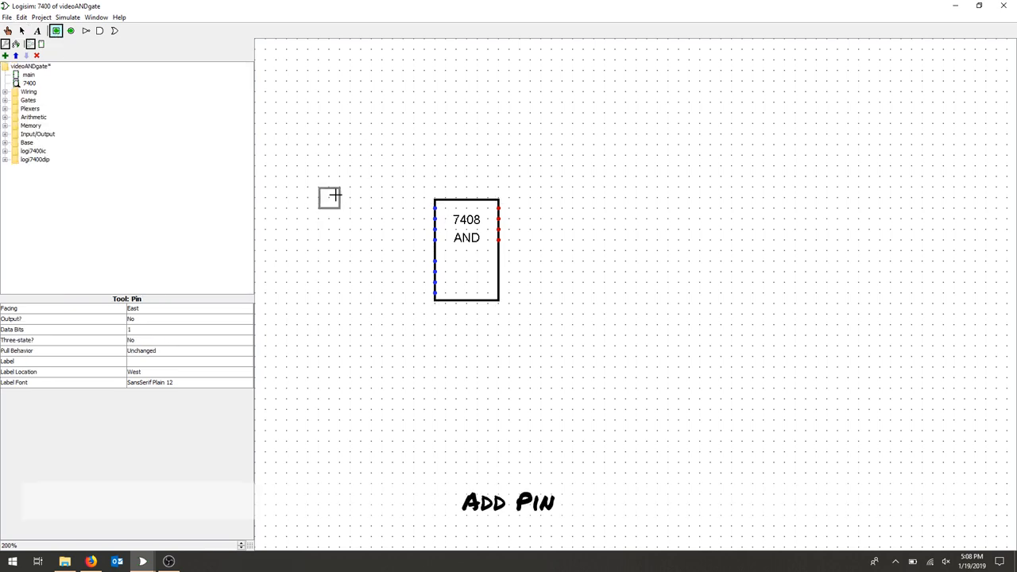
# - Place two input pins left of the 7408 and an output pin right of it
pyautogui.click(22, 30)
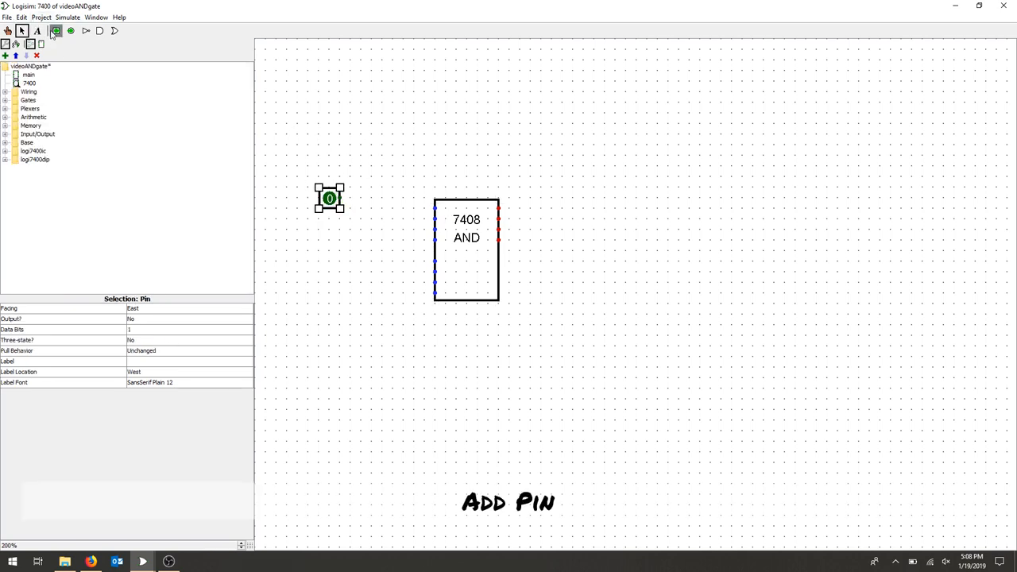
pyautogui.click(340, 263)
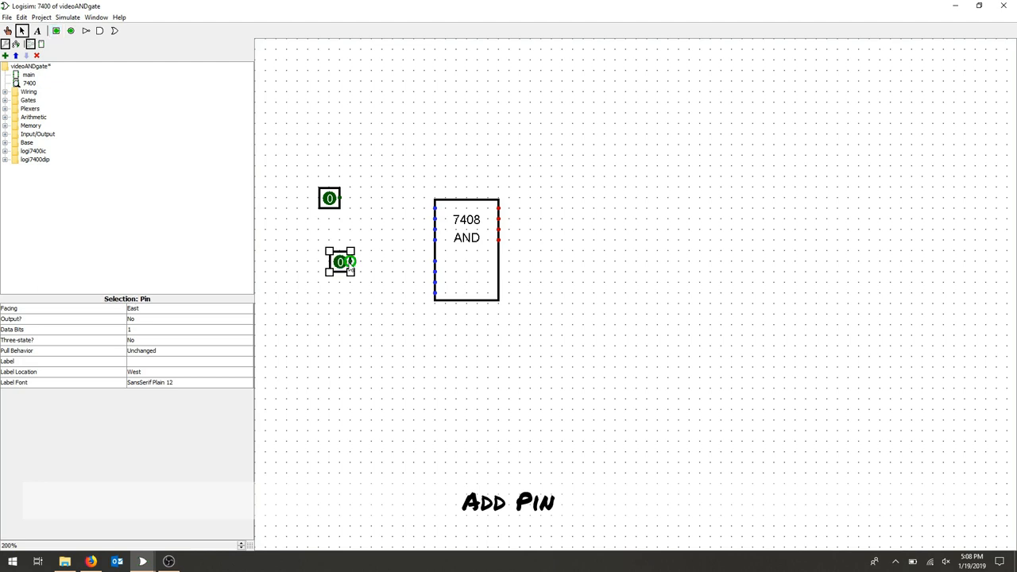
pyautogui.click(70, 30)
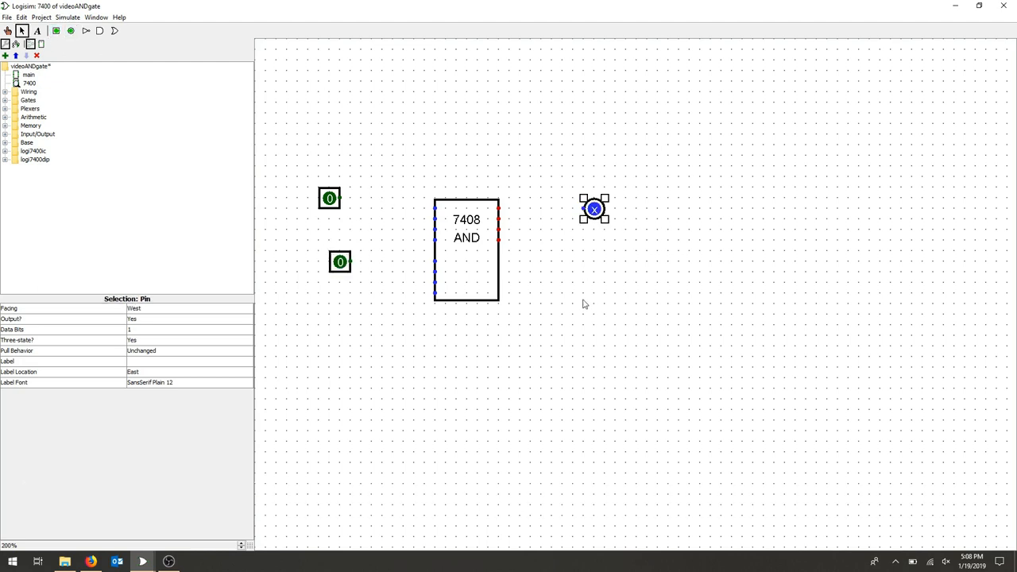
pyautogui.moveTo(376, 174)
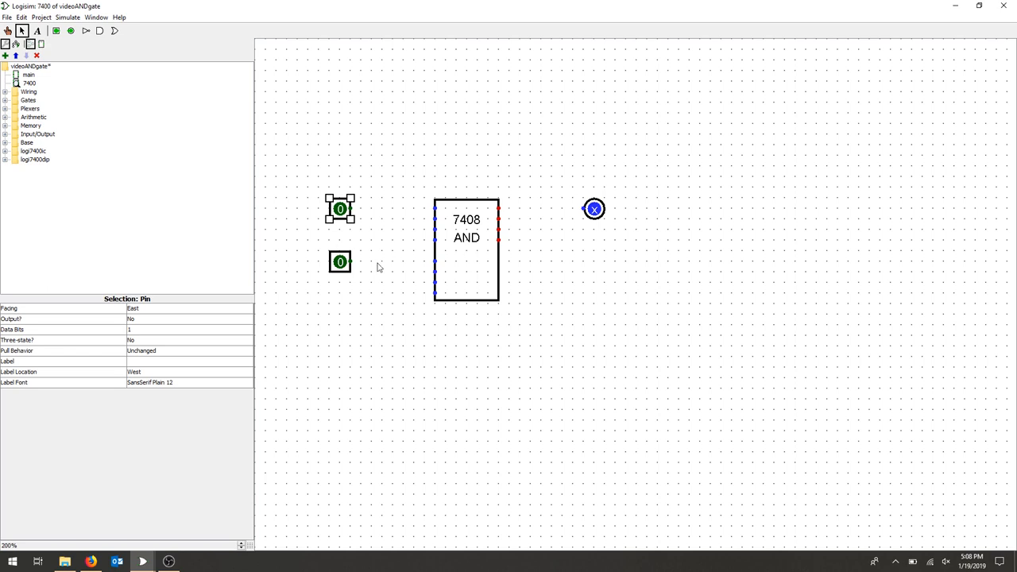
pyautogui.moveTo(406, 215)
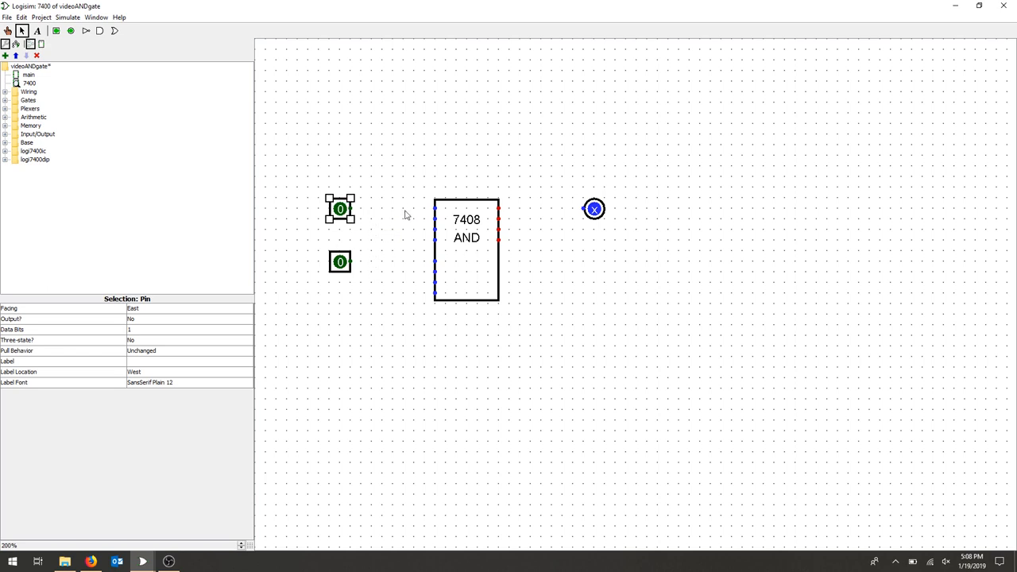
pyautogui.moveTo(399, 213)
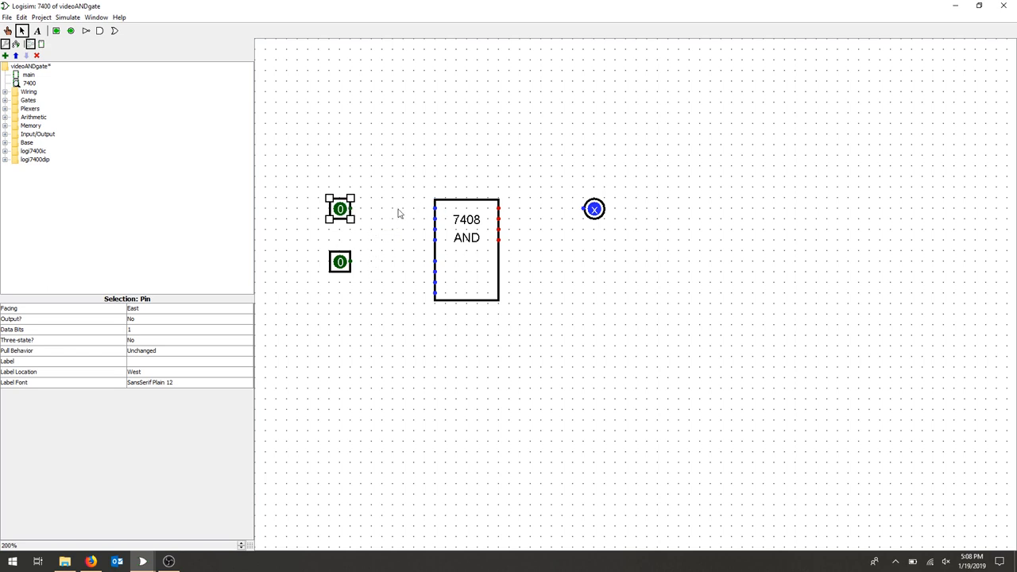
# - Wire the two input pins to IC pins 1 and 2, and pin 3 to the output
pyautogui.moveTo(350, 209); pyautogui.dragTo(434, 209)
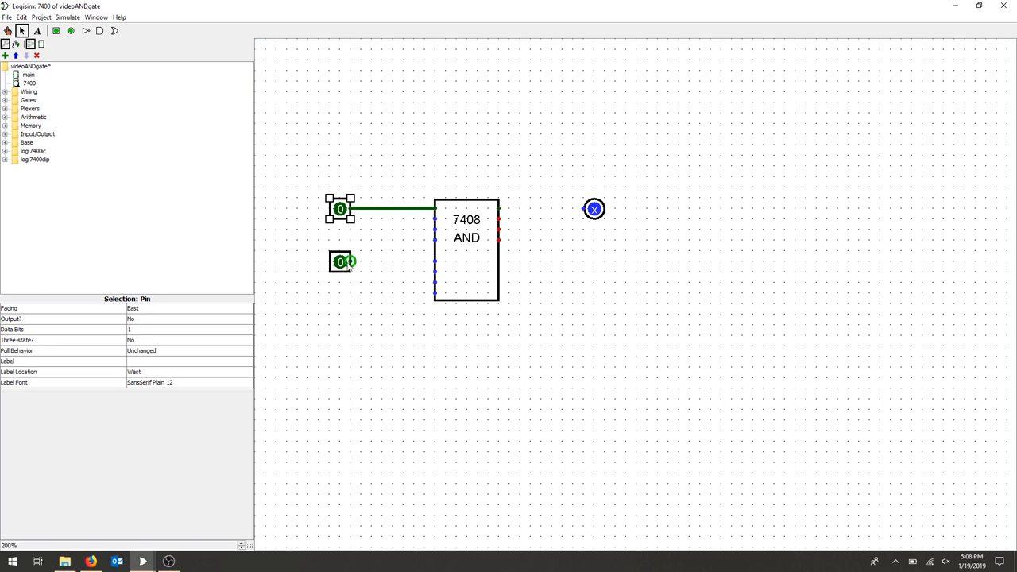
pyautogui.moveTo(350, 263); pyautogui.dragTo(435, 262)
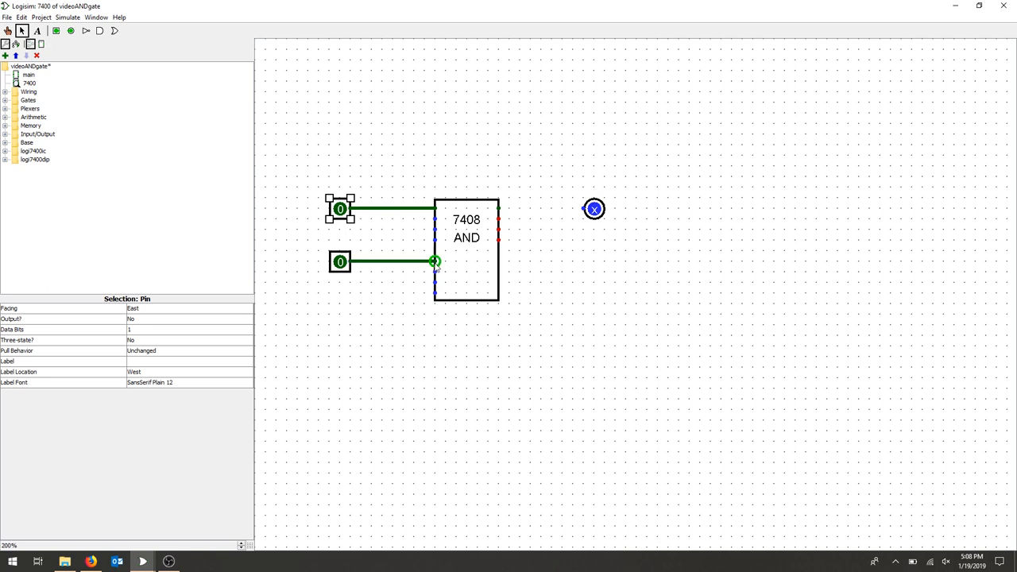
pyautogui.moveTo(499, 209); pyautogui.dragTo(594, 209)
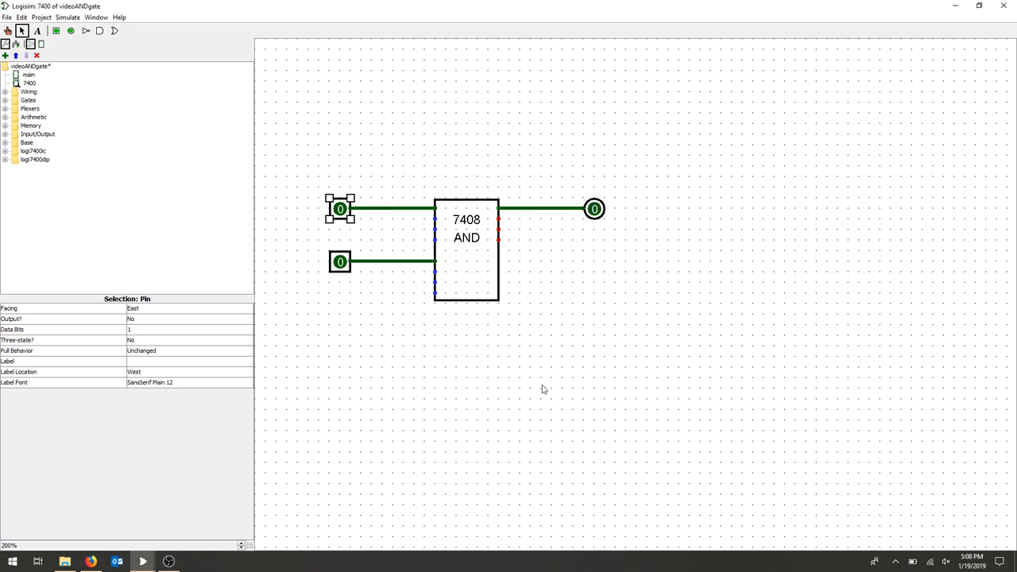
pyautogui.click(193, 251)
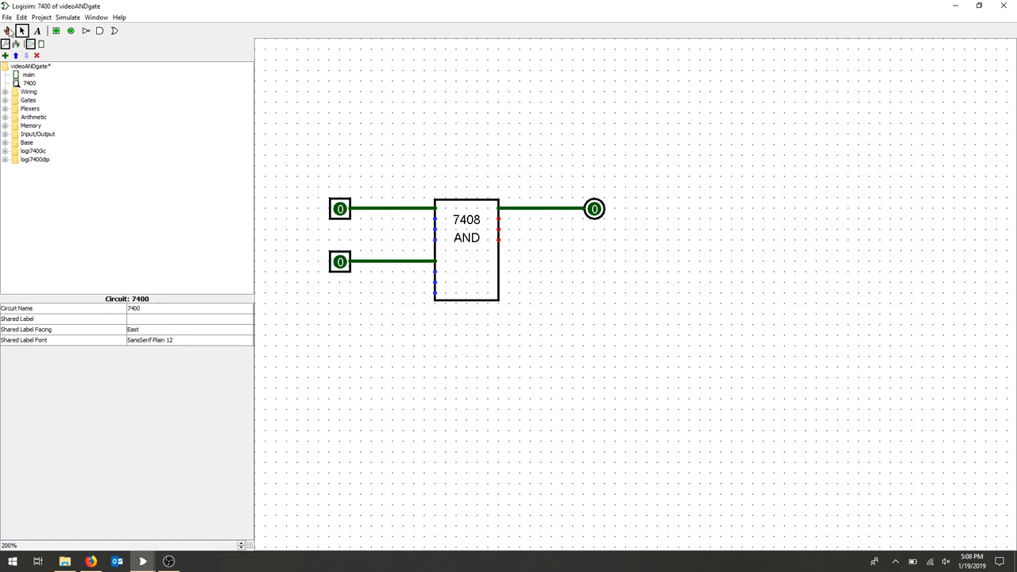
# - Poke both input pins to 1 so the AND output reads 1
pyautogui.click(340, 208)
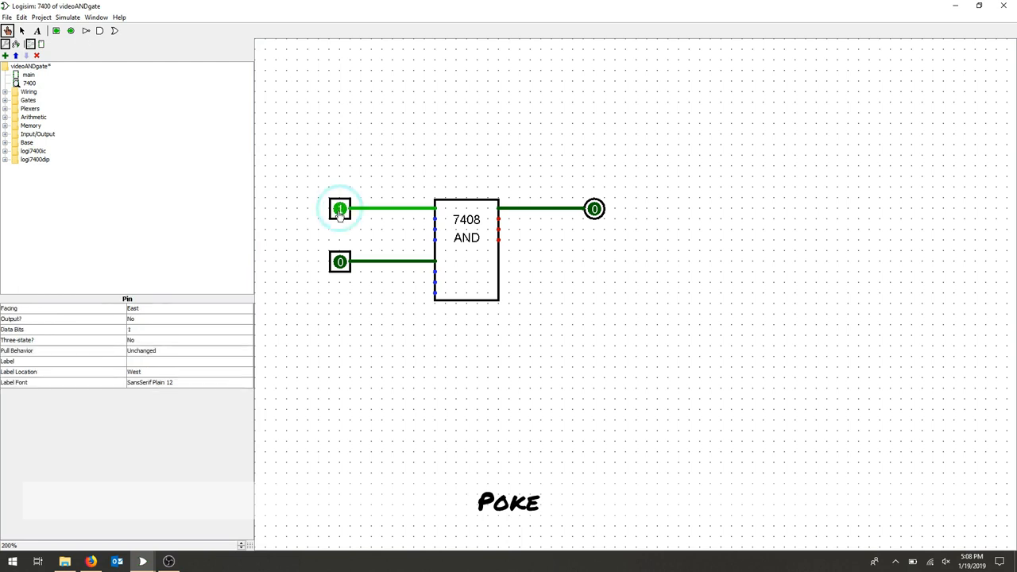
pyautogui.click(340, 261)
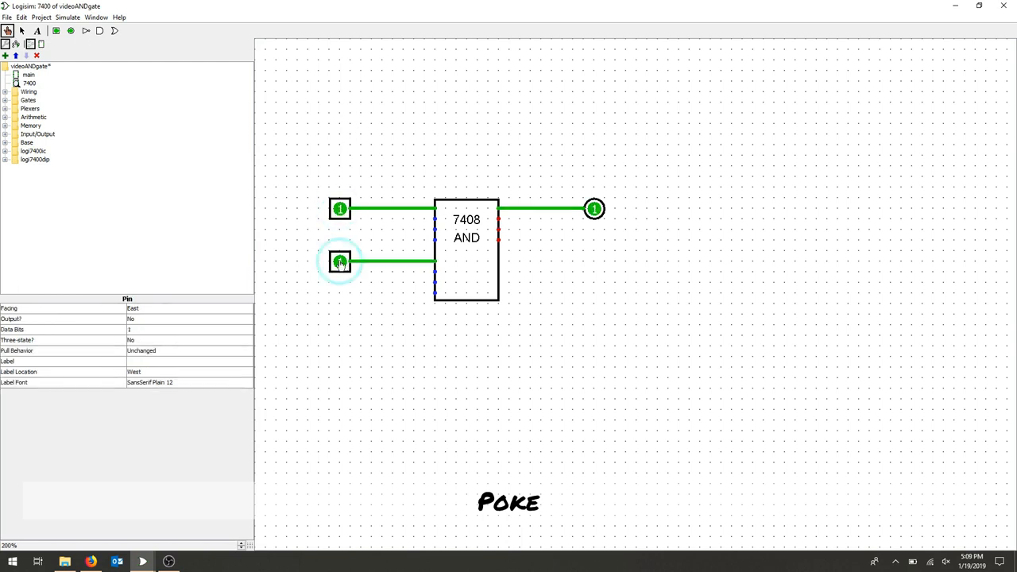
pyautogui.click(341, 262)
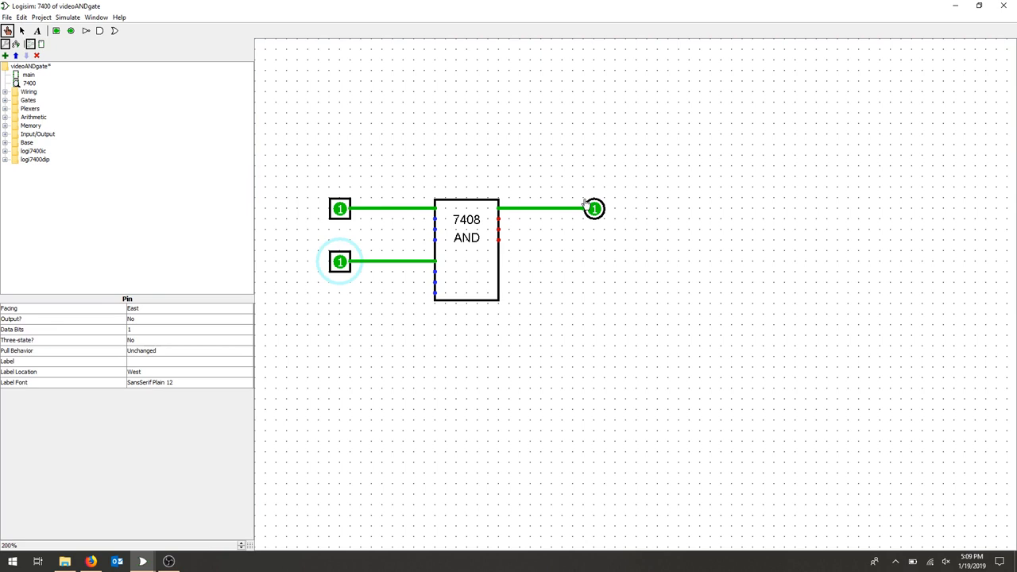
pyautogui.moveTo(428, 218)
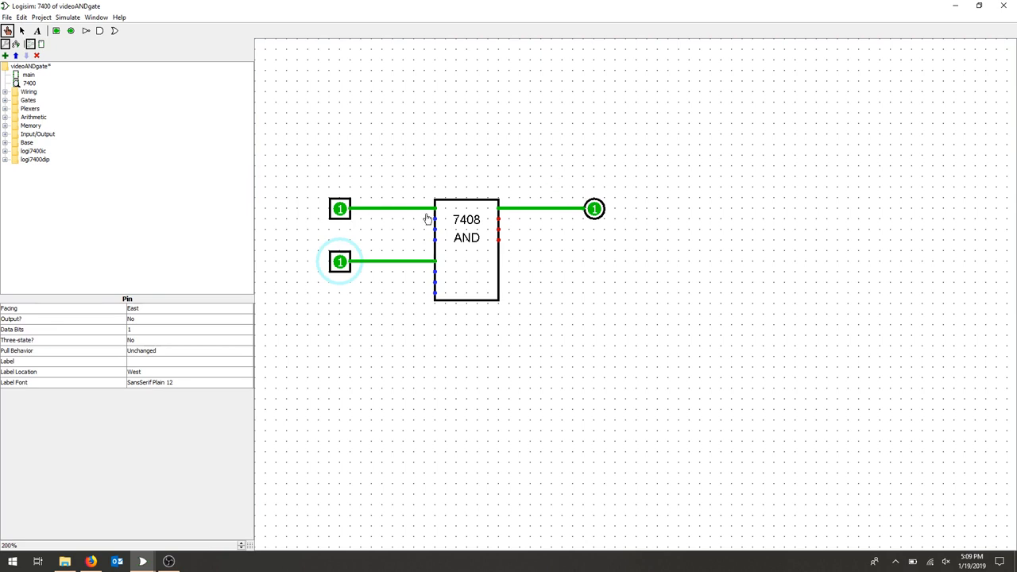
pyautogui.moveTo(446, 239)
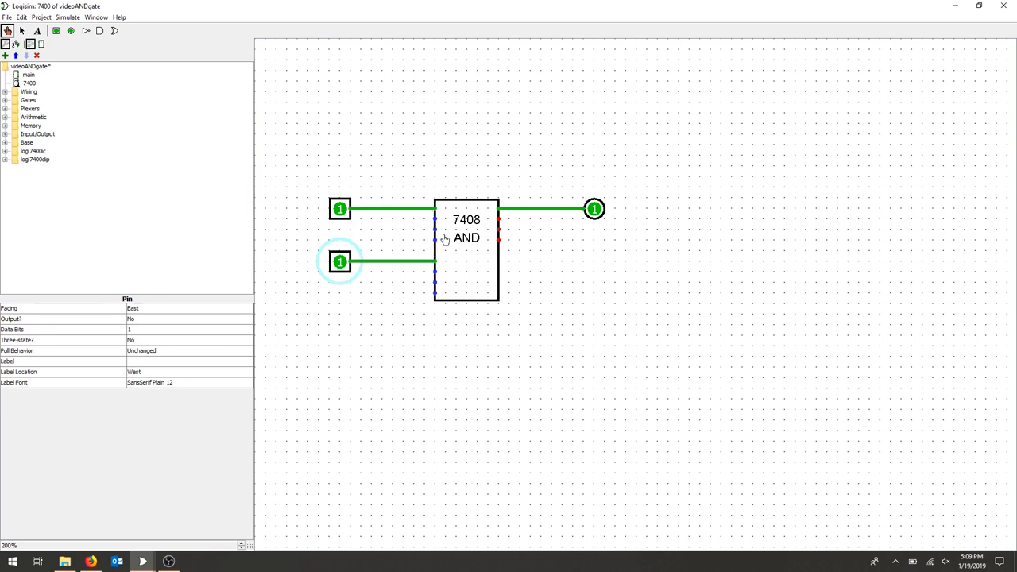
pyautogui.moveTo(439, 271)
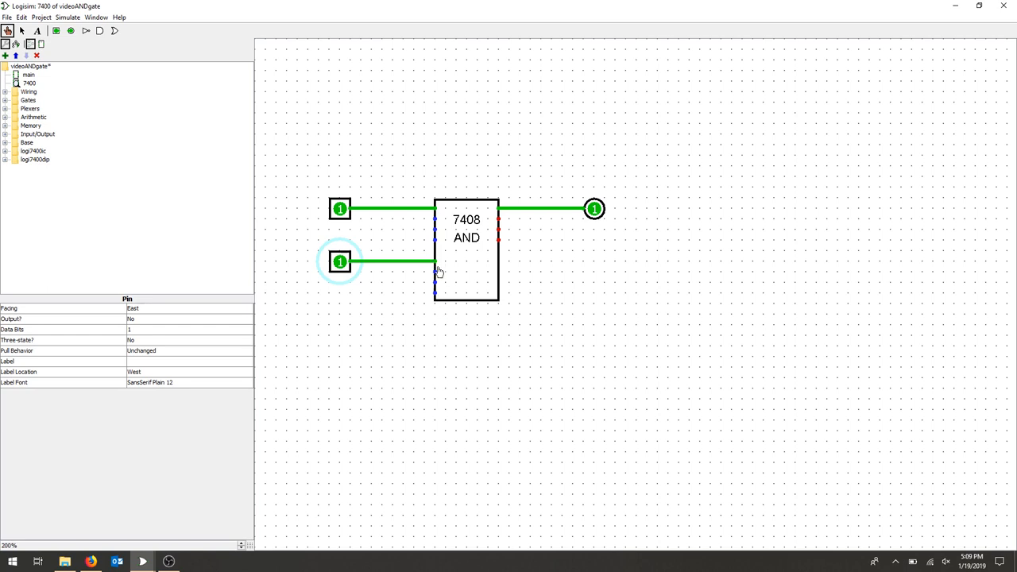
pyautogui.moveTo(439, 214)
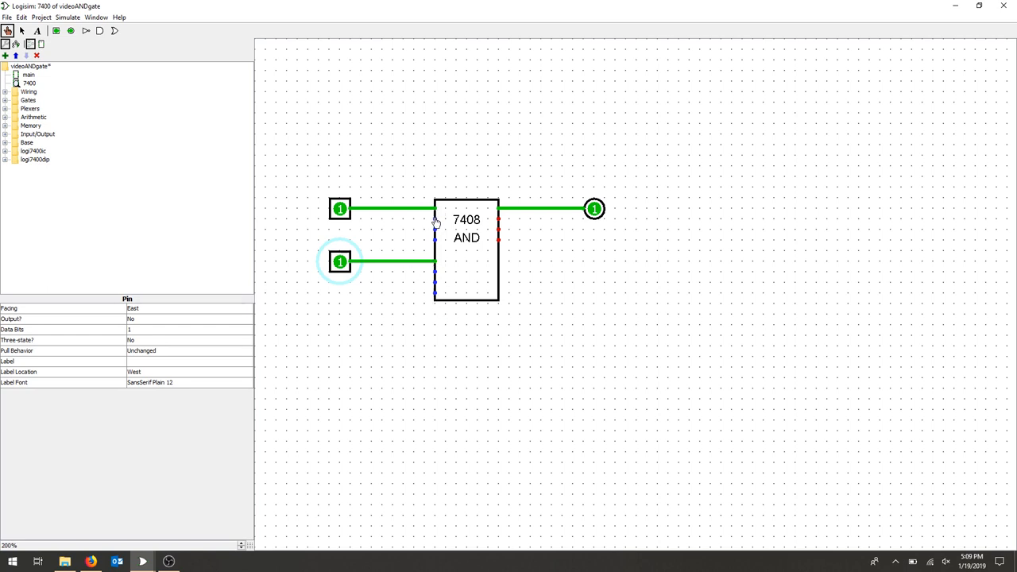
pyautogui.moveTo(435, 238)
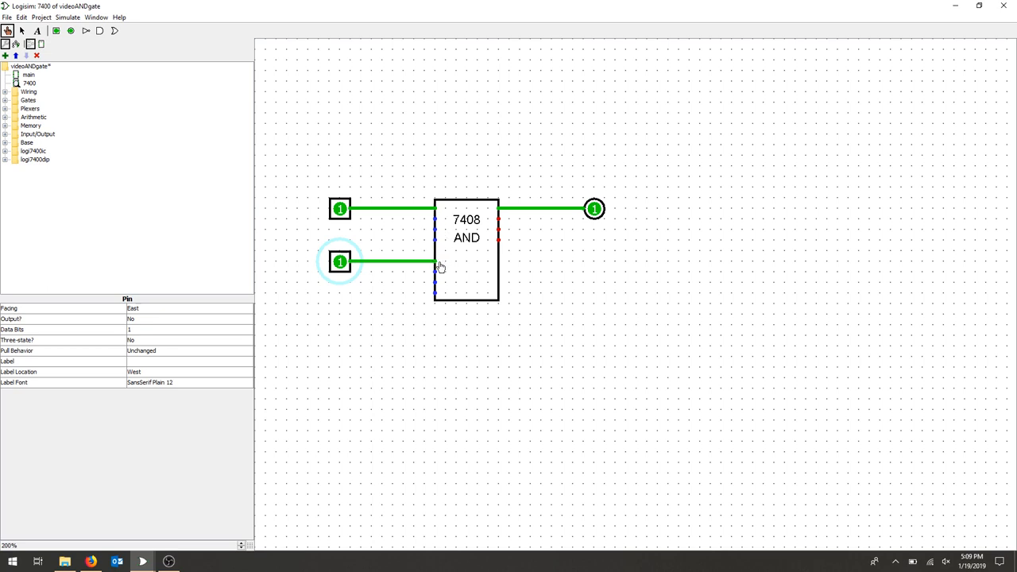
pyautogui.moveTo(406, 279)
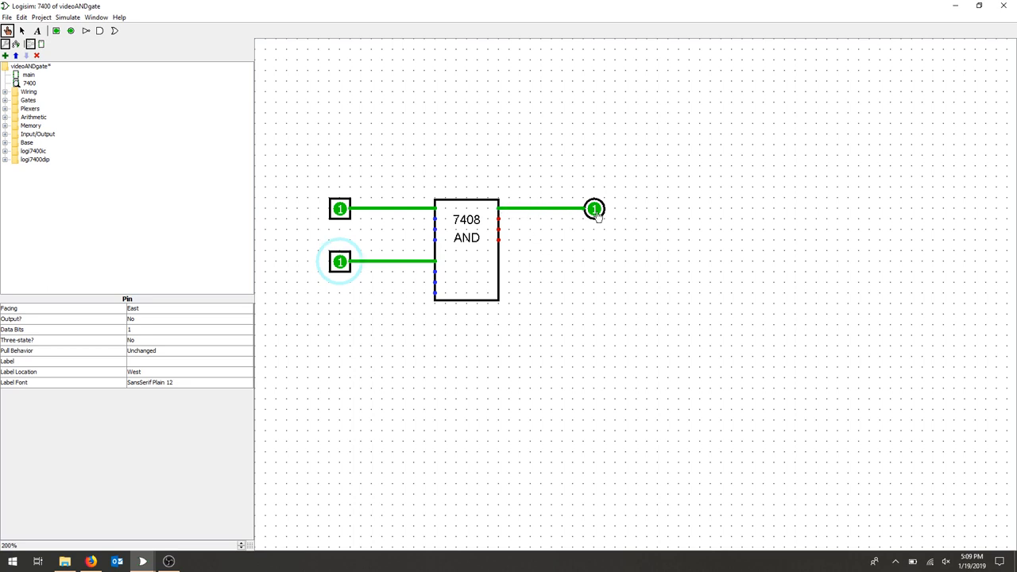
pyautogui.moveTo(434, 249)
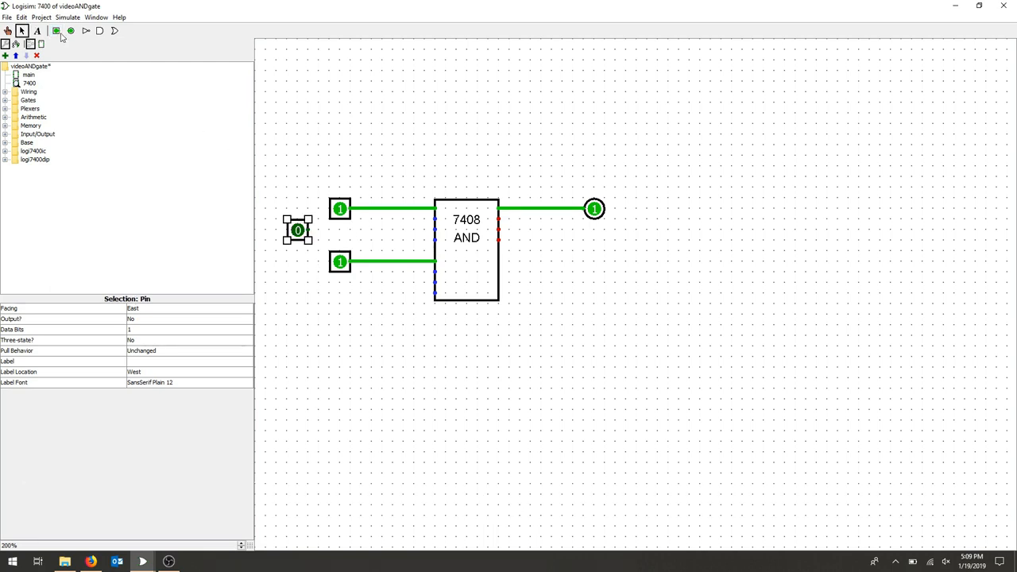
# - Add a fourth input pin and wire it to the chip's lower input, replacing a misplaced wire
pyautogui.click(56, 30)
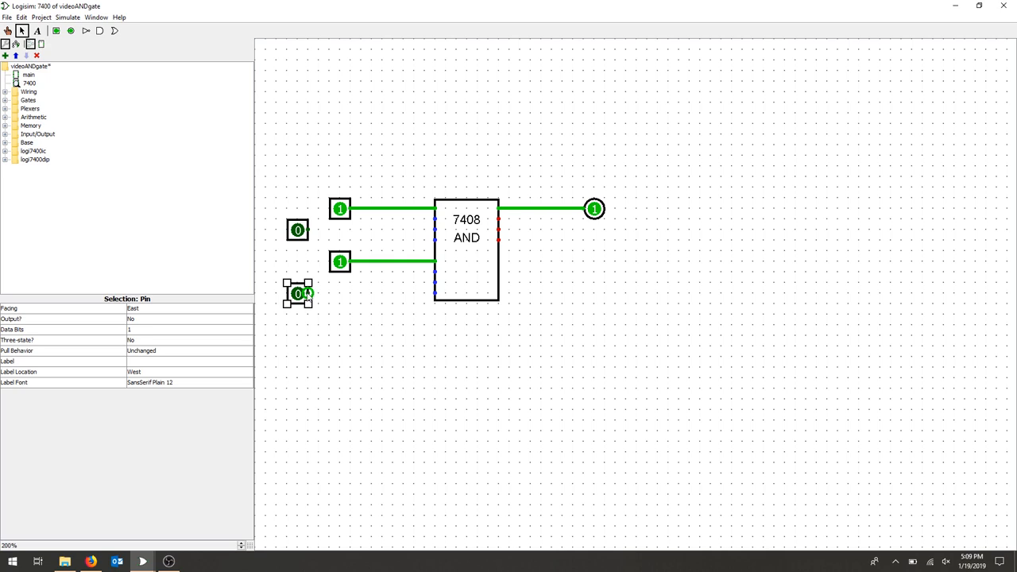
pyautogui.moveTo(309, 293); pyautogui.dragTo(436, 294)
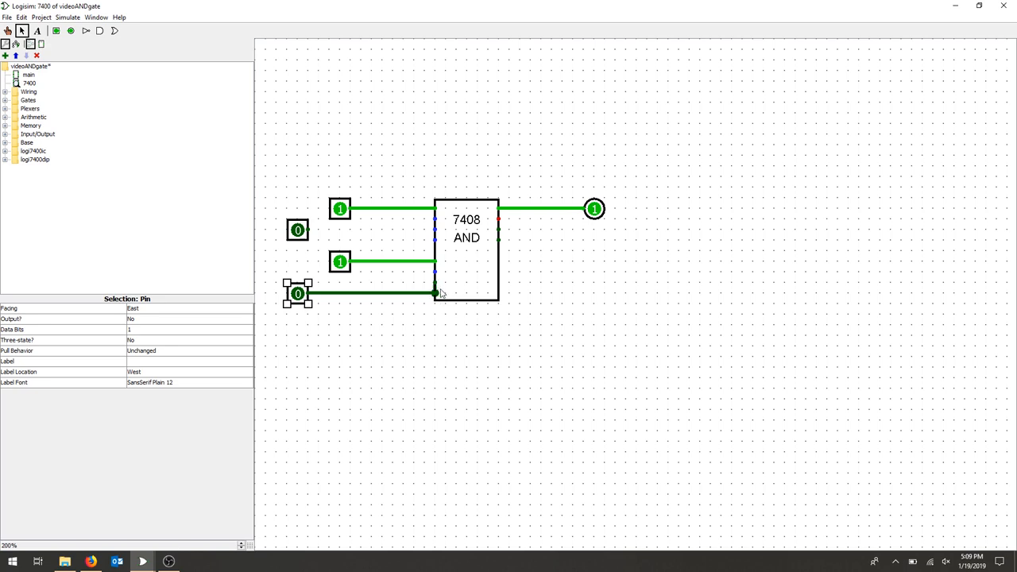
pyautogui.click(435, 293)
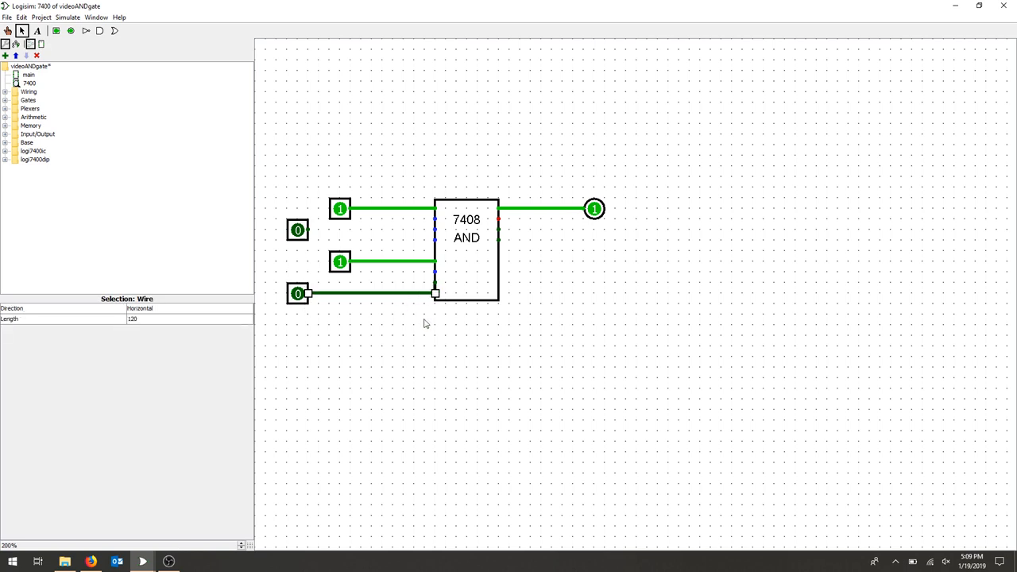
pyautogui.press('Delete')
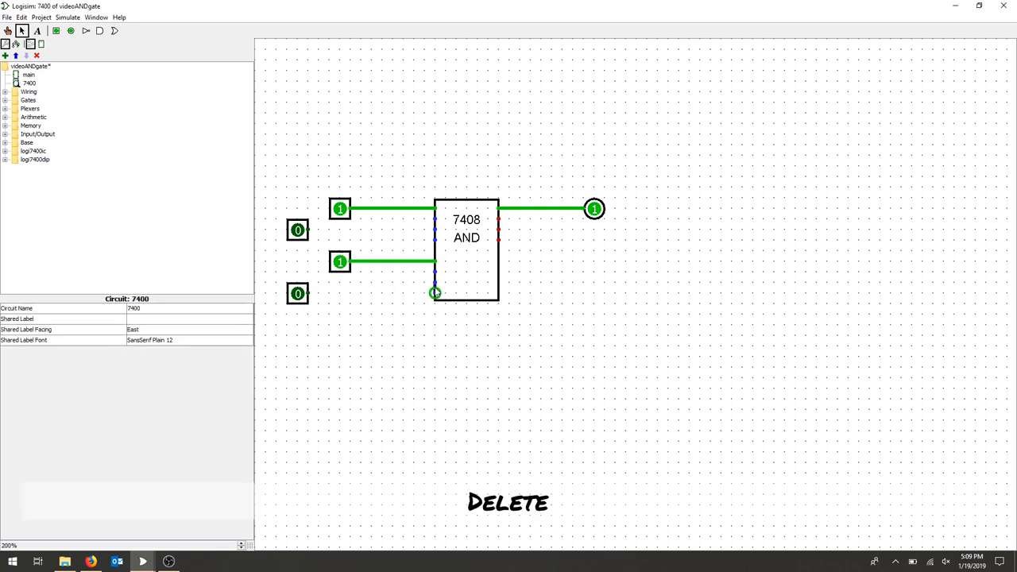
pyautogui.click(473, 246)
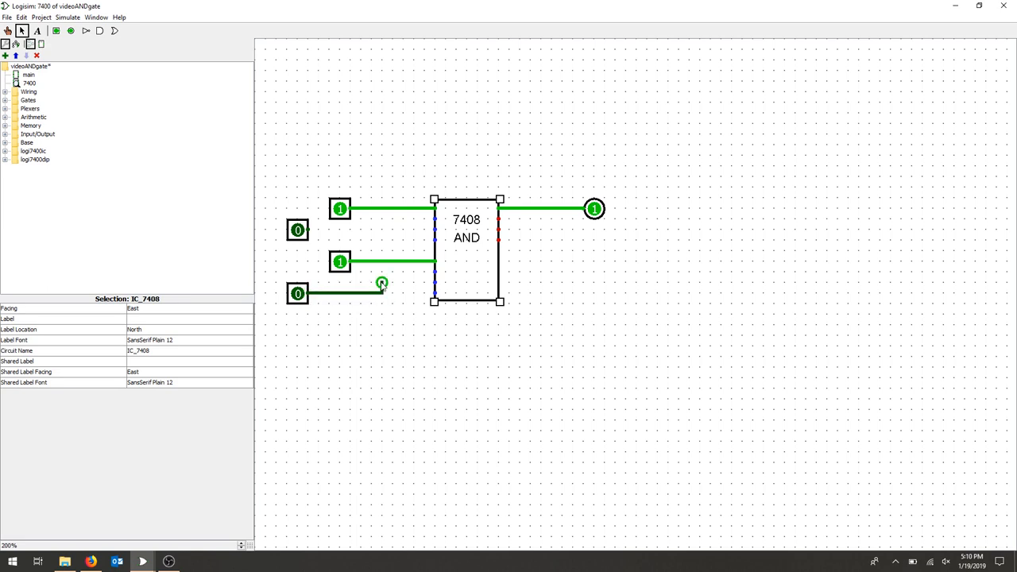
pyautogui.moveTo(381, 284); pyautogui.dragTo(435, 283)
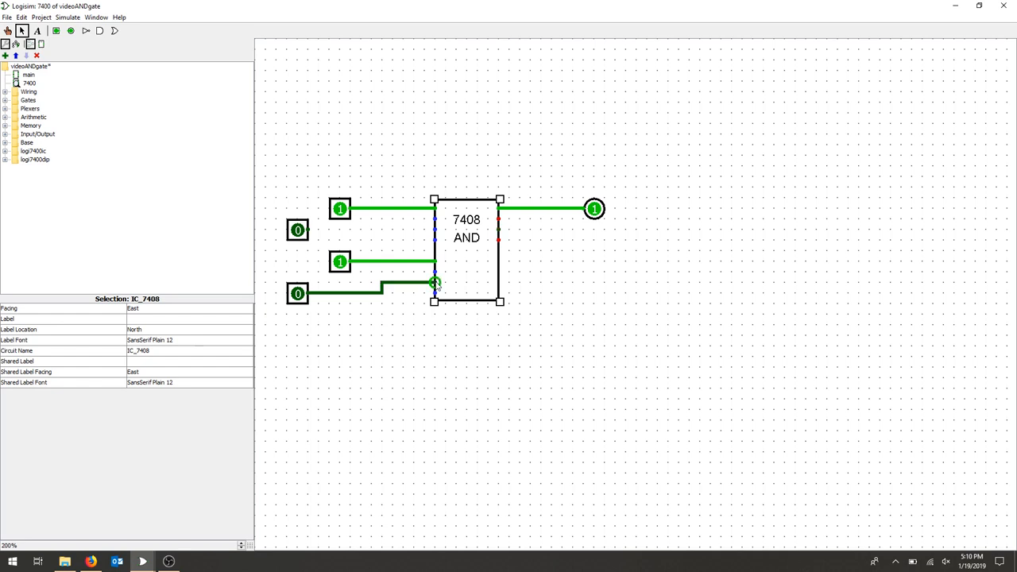
pyautogui.moveTo(312, 234)
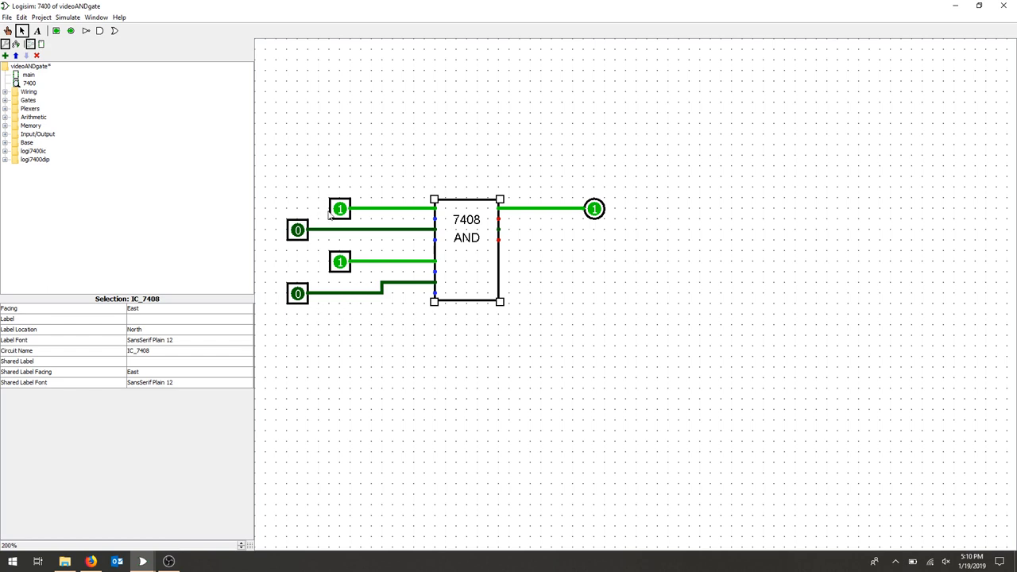
pyautogui.moveTo(545, 303)
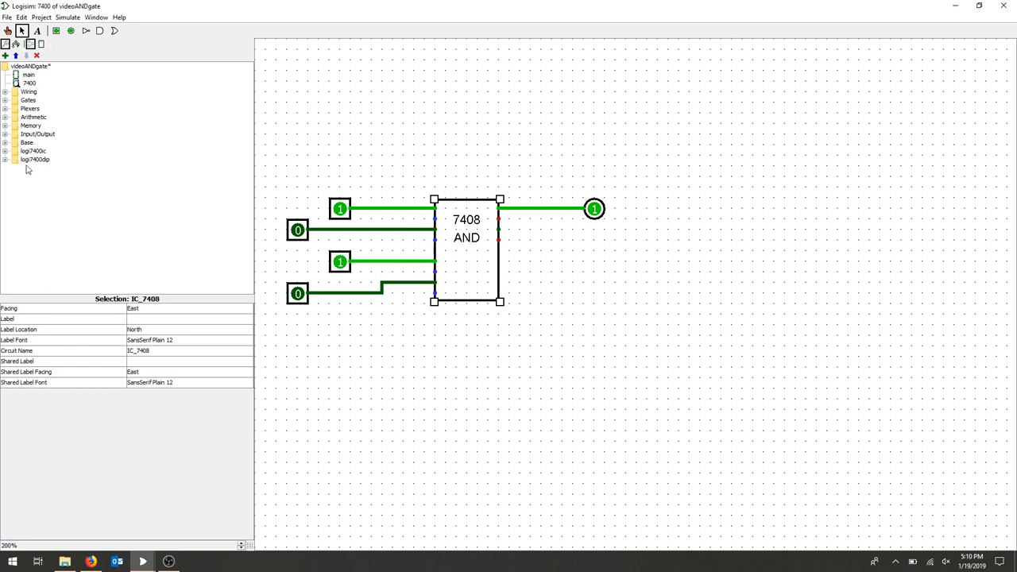
# - Place a second output pin and wire it to the 7408's second output
pyautogui.click(71, 30)
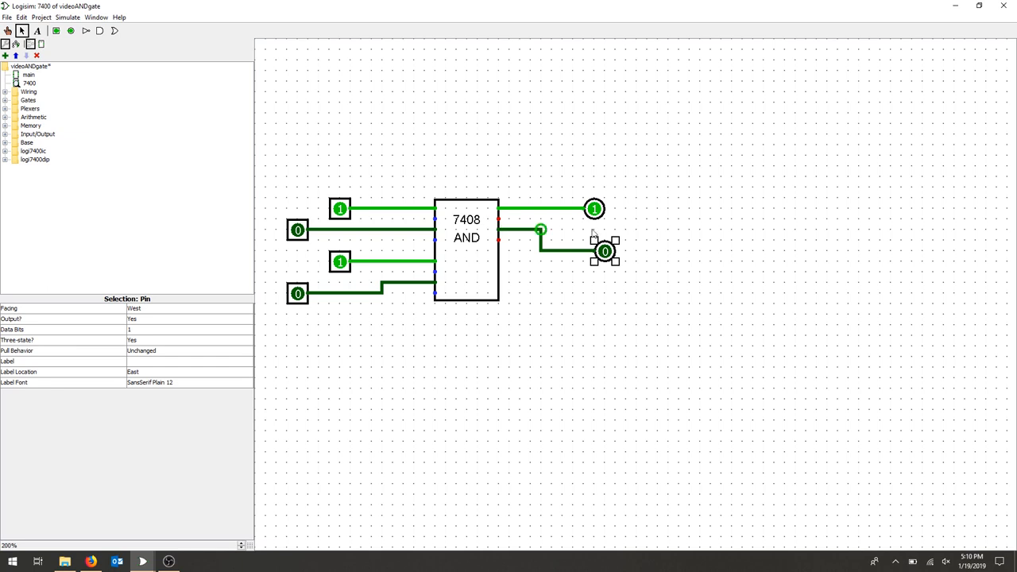
pyautogui.moveTo(606, 252); pyautogui.dragTo(595, 252)
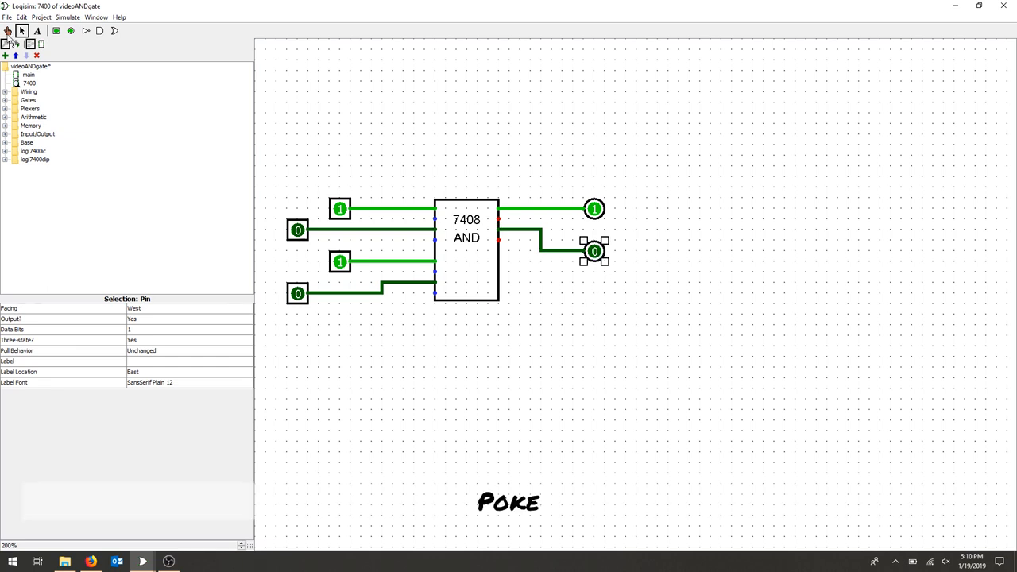
# - Poke the third and bottom input pins to 1 so the second output reads 1
pyautogui.click(298, 230)
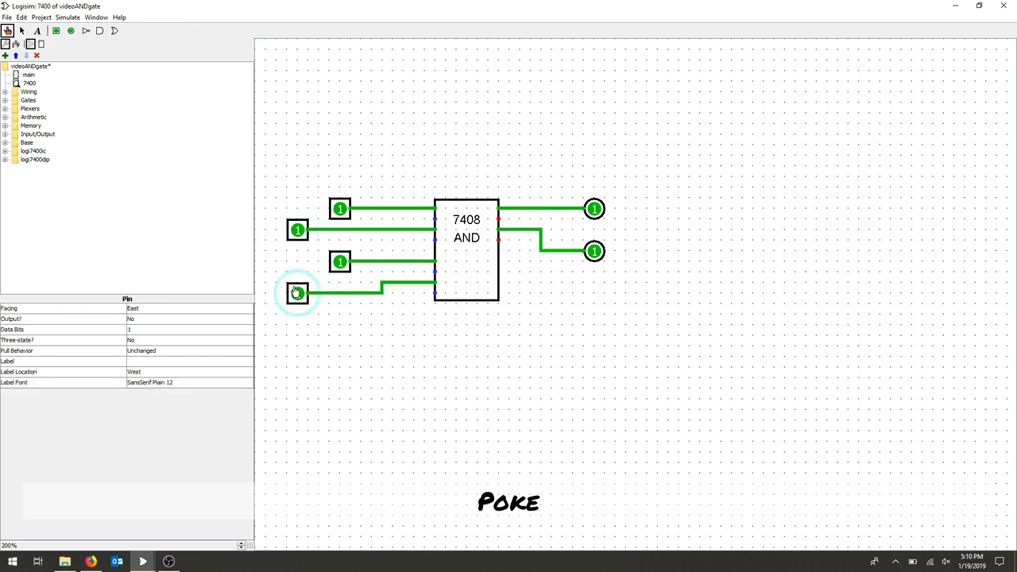
pyautogui.click(298, 294)
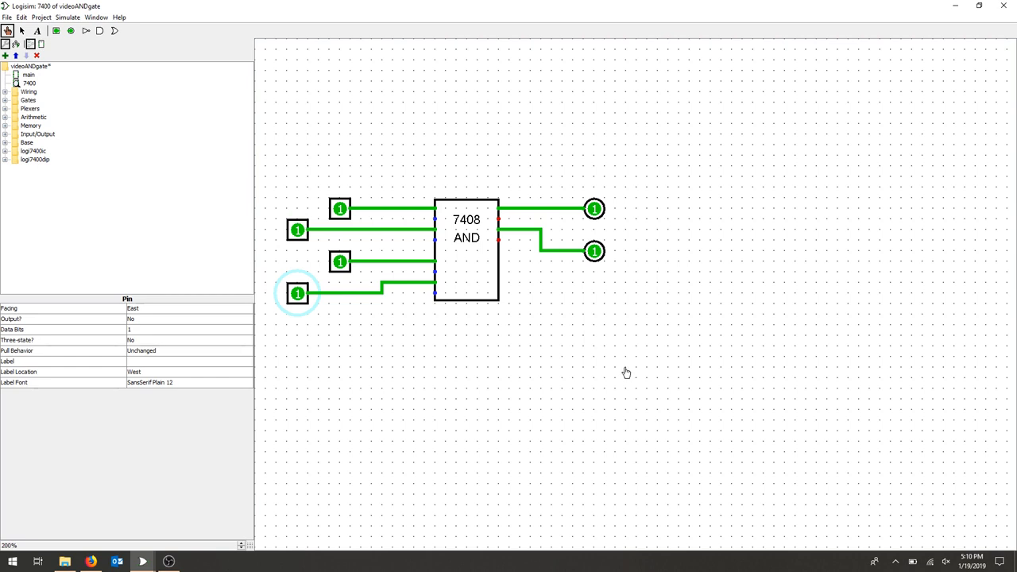
pyautogui.moveTo(673, 372)
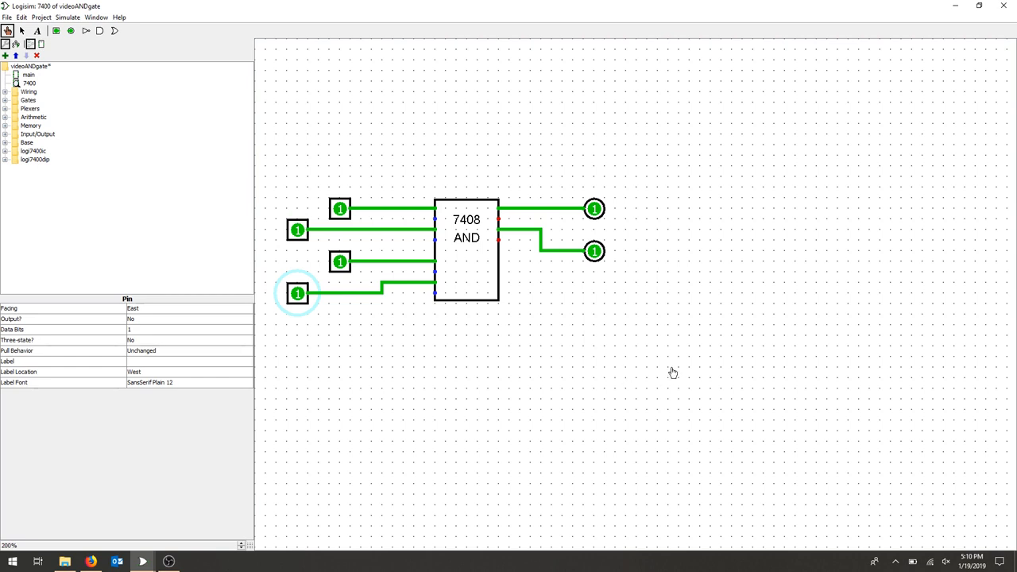